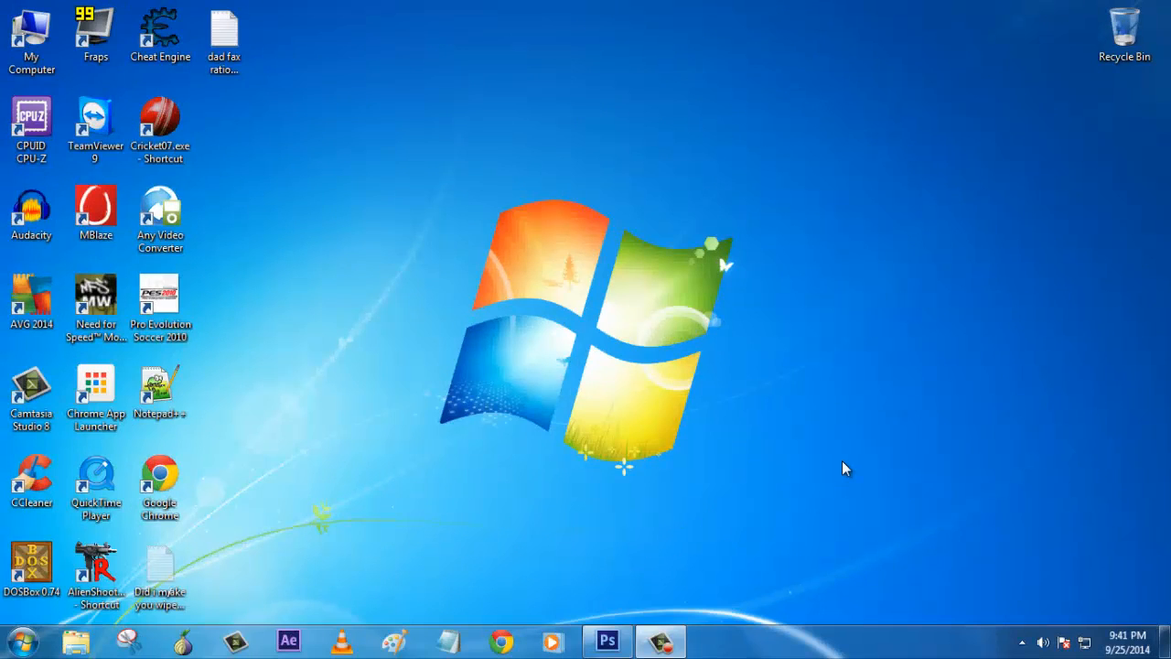
mouse_move(822, 483)
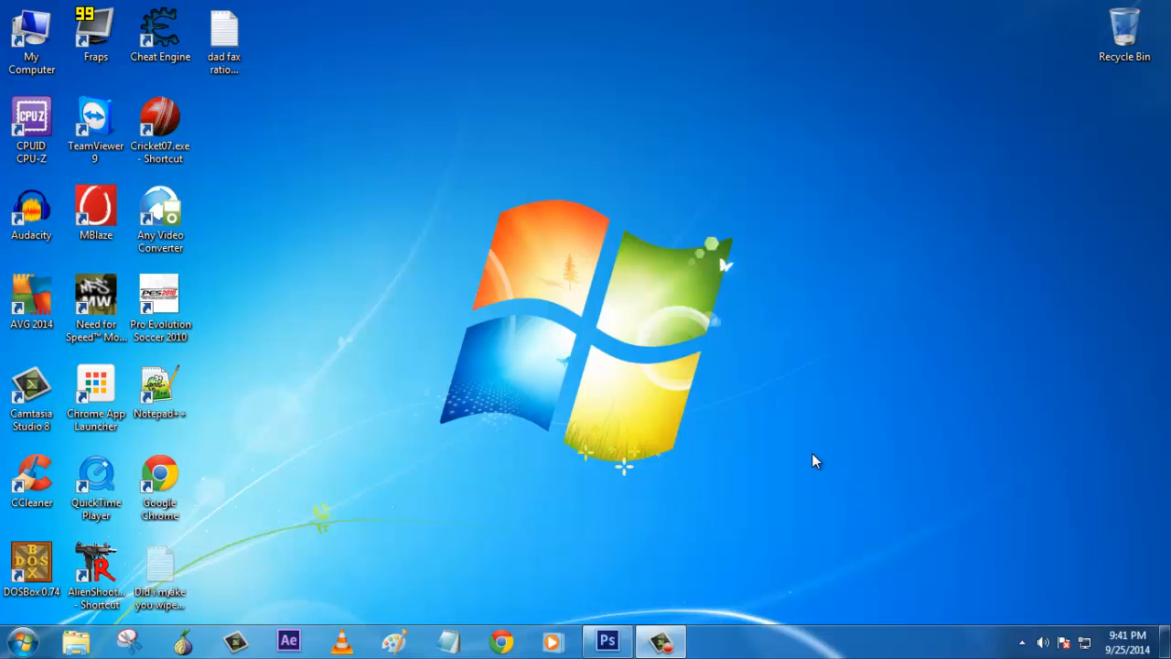
Step: Launch Photoshop from the Windows desktop
click(606, 640)
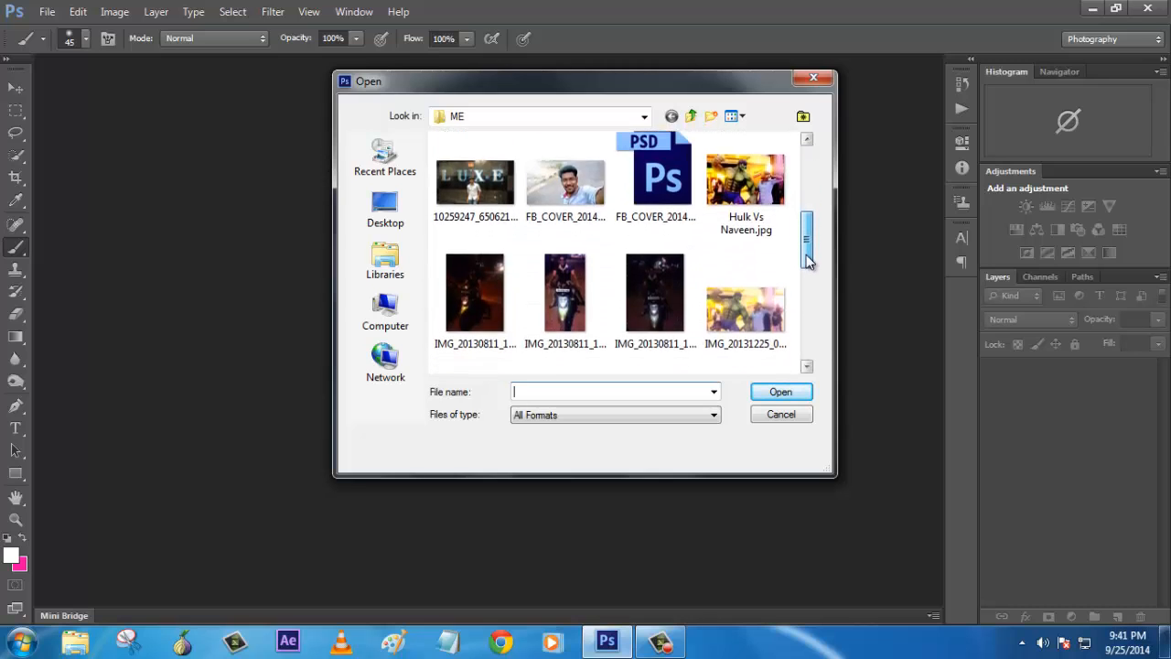
Step: Open the portrait photo ME.jpg as the working document
scroll(down, 3)
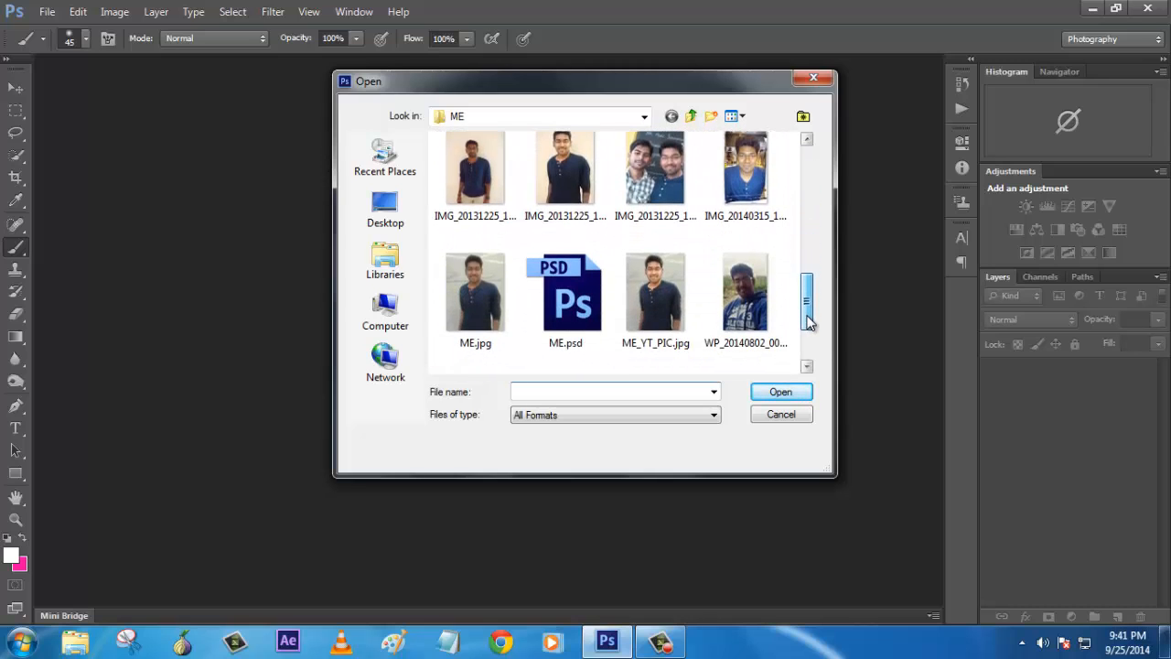
double_click(475, 292)
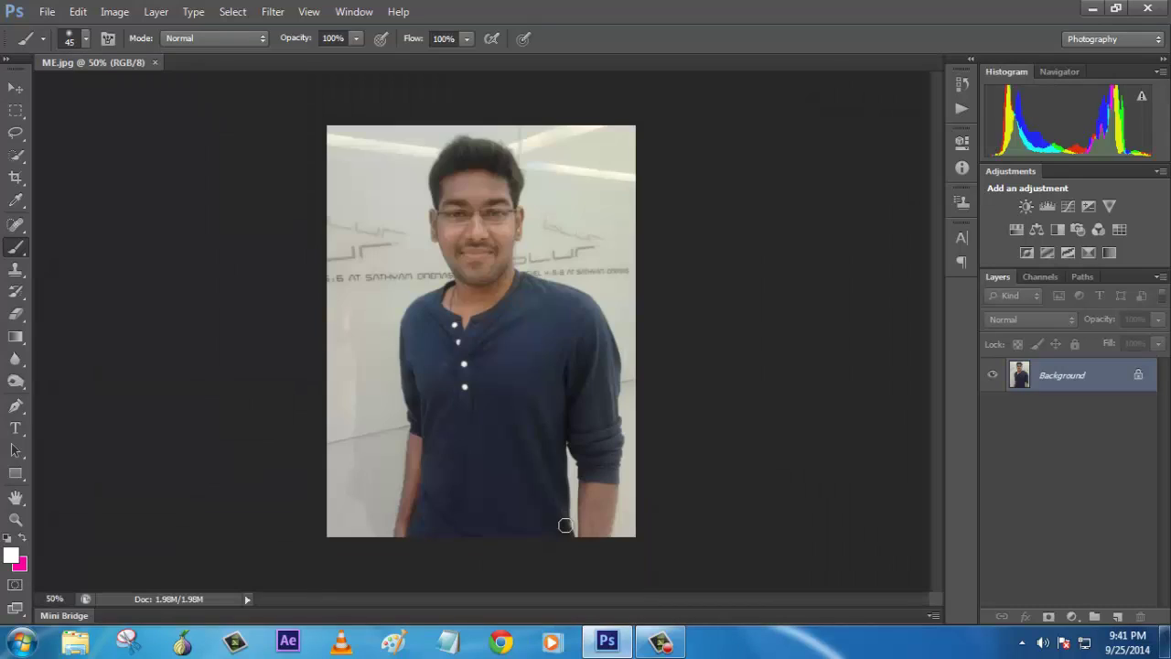
mouse_move(699, 391)
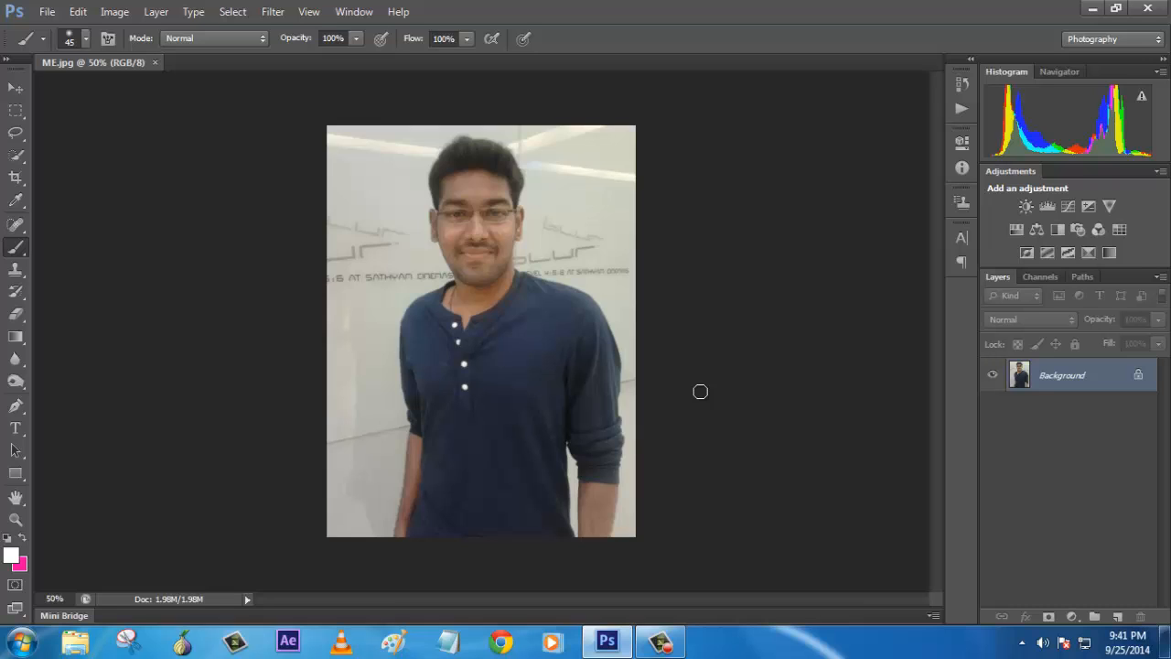
mouse_move(527, 223)
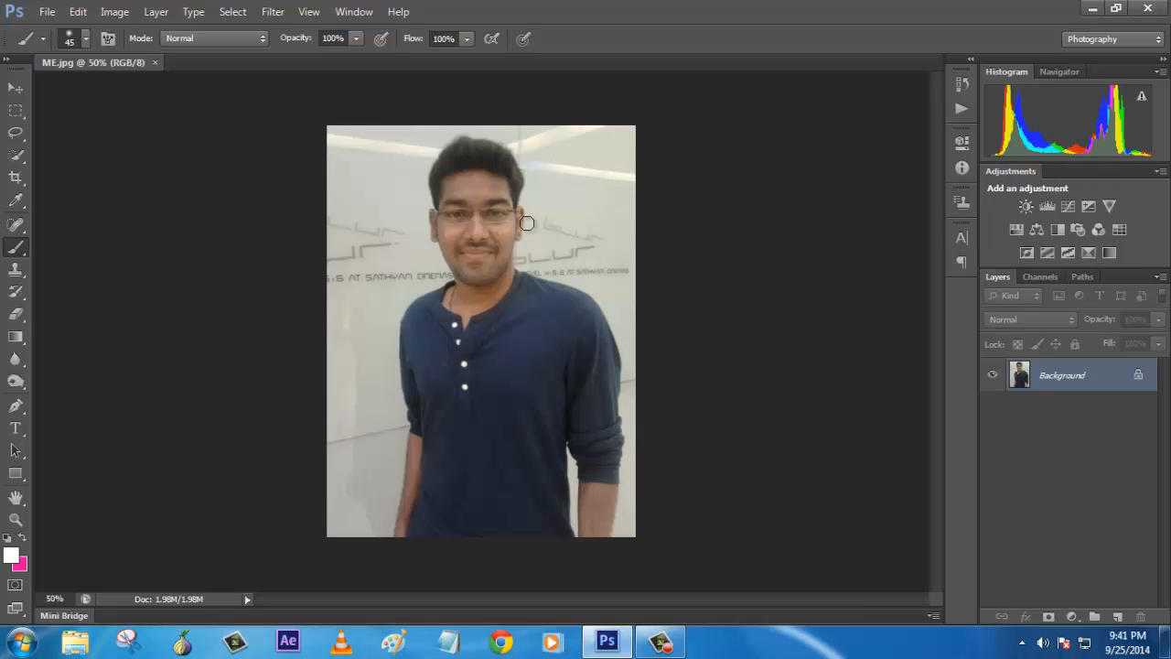
mouse_move(752, 427)
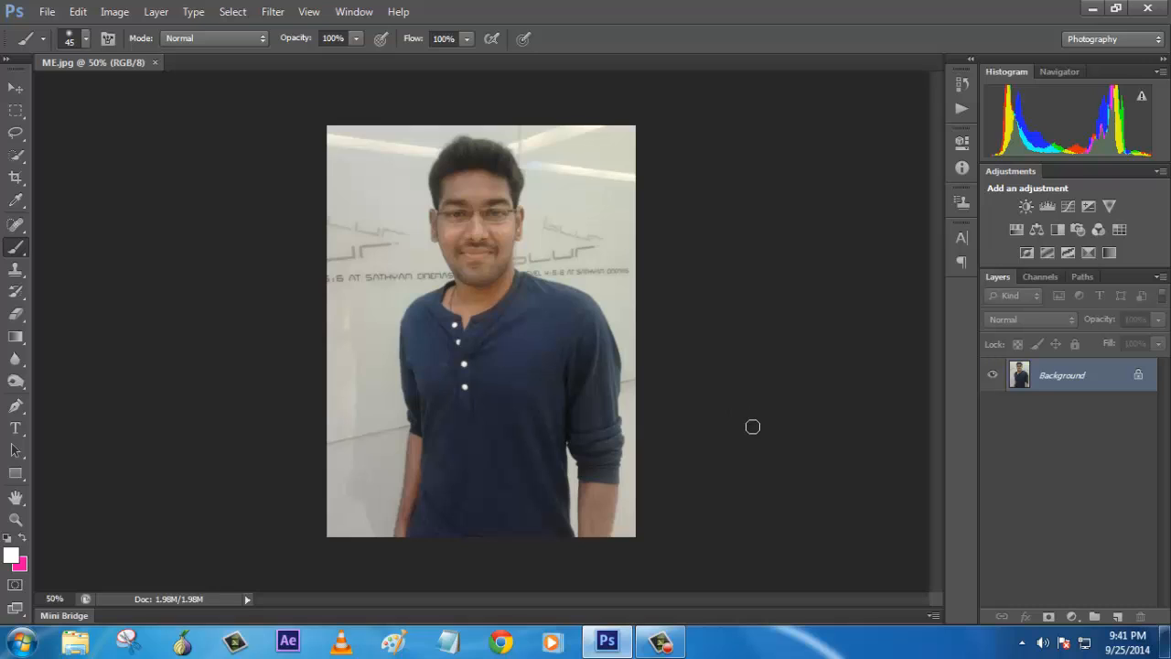
mouse_move(745, 359)
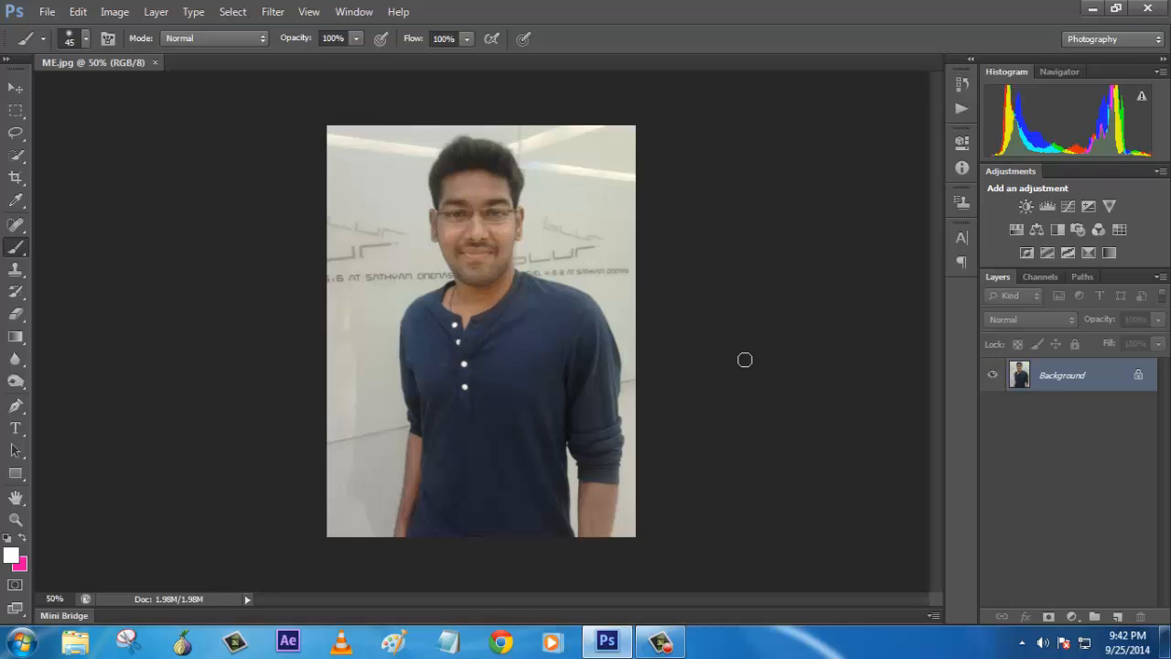
mouse_move(702, 468)
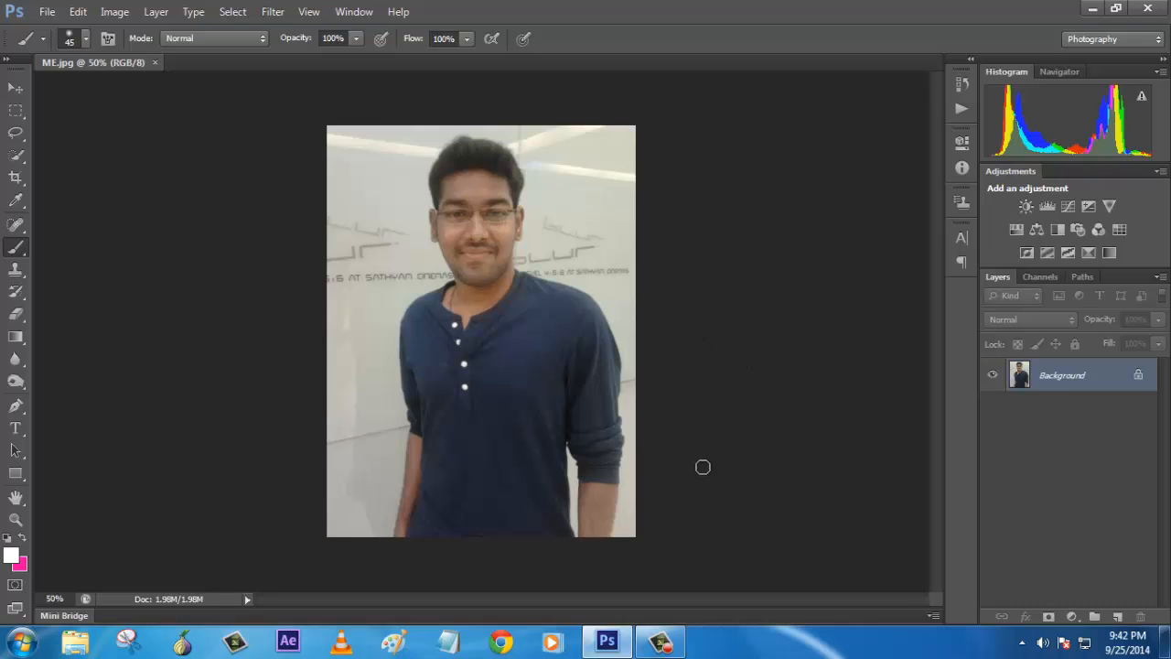
mouse_move(542, 472)
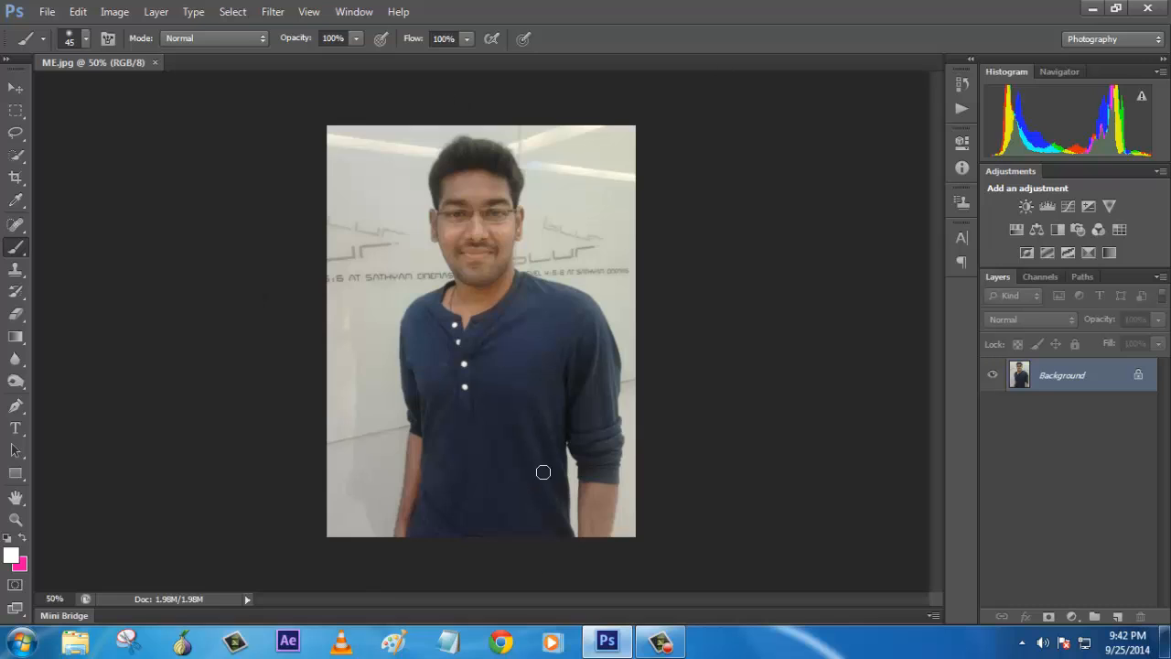
mouse_move(699, 366)
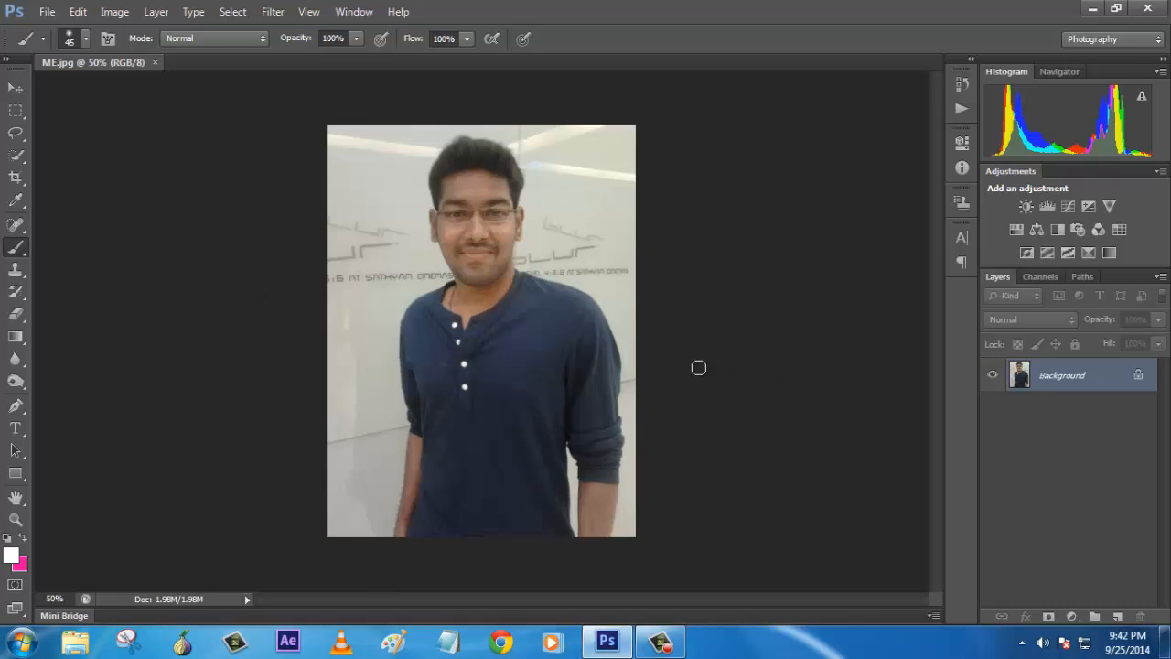
mouse_move(714, 366)
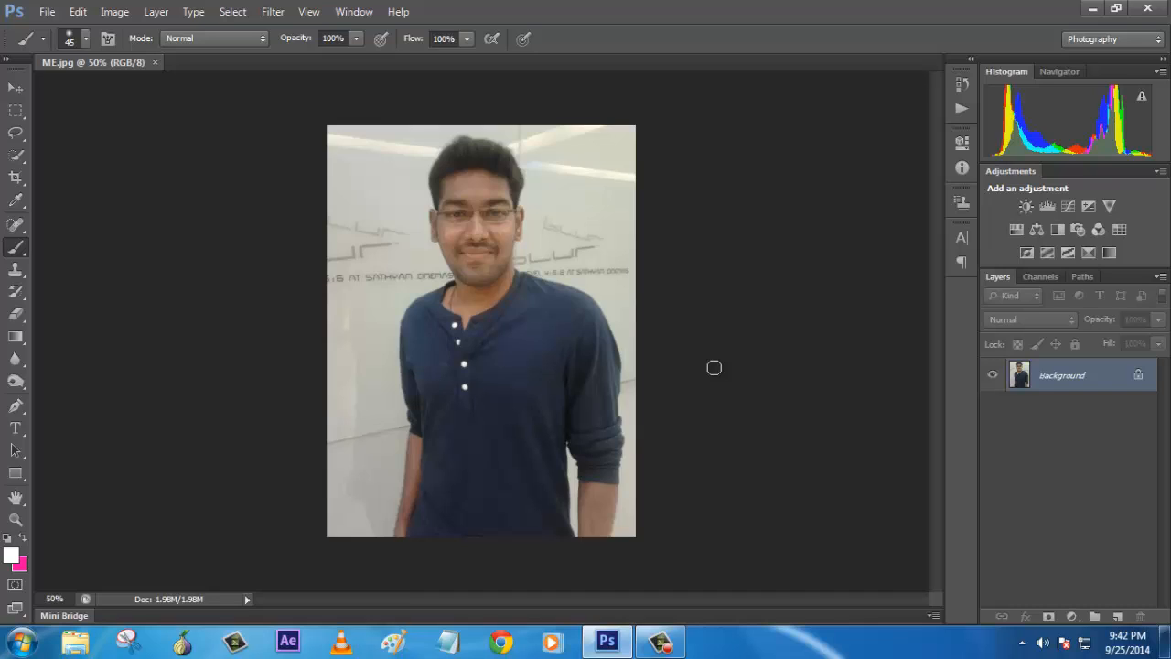
mouse_move(721, 369)
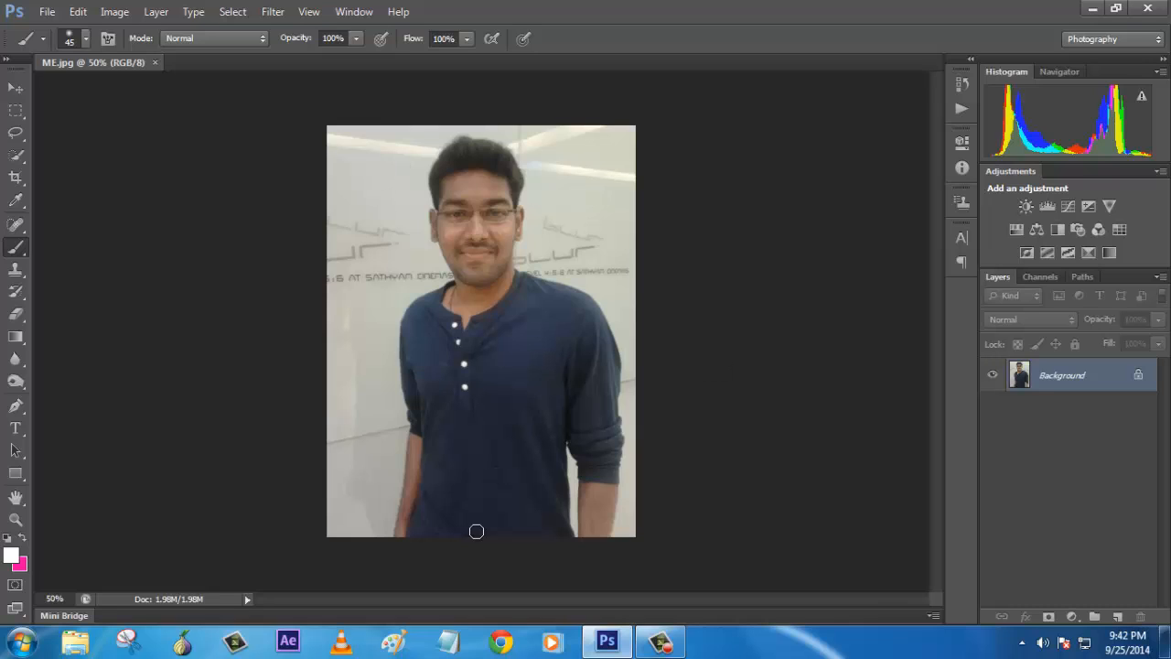
mouse_move(706, 541)
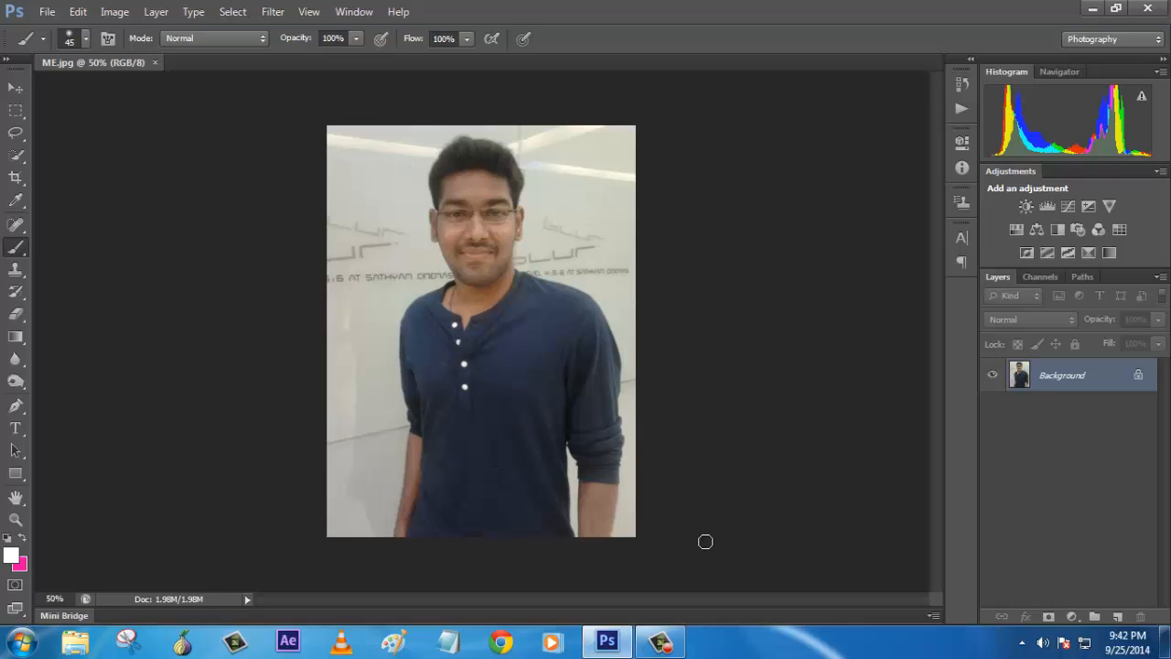
mouse_move(415, 567)
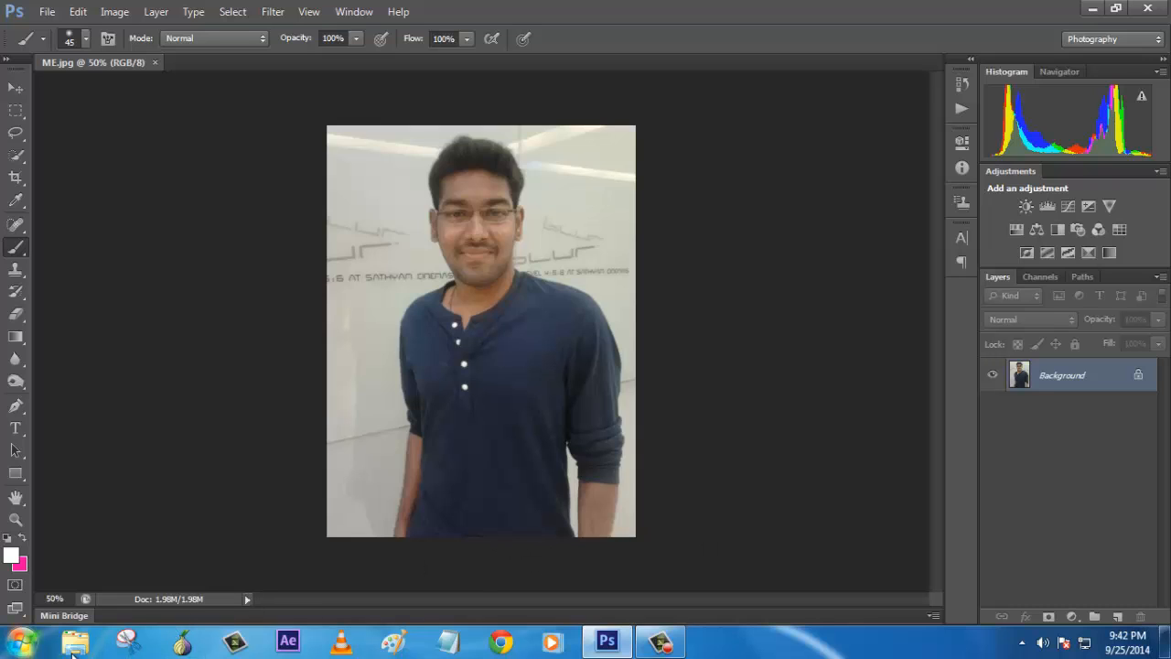
Step: Convert the locked Background into the editable layer Layer 0
click(63, 614)
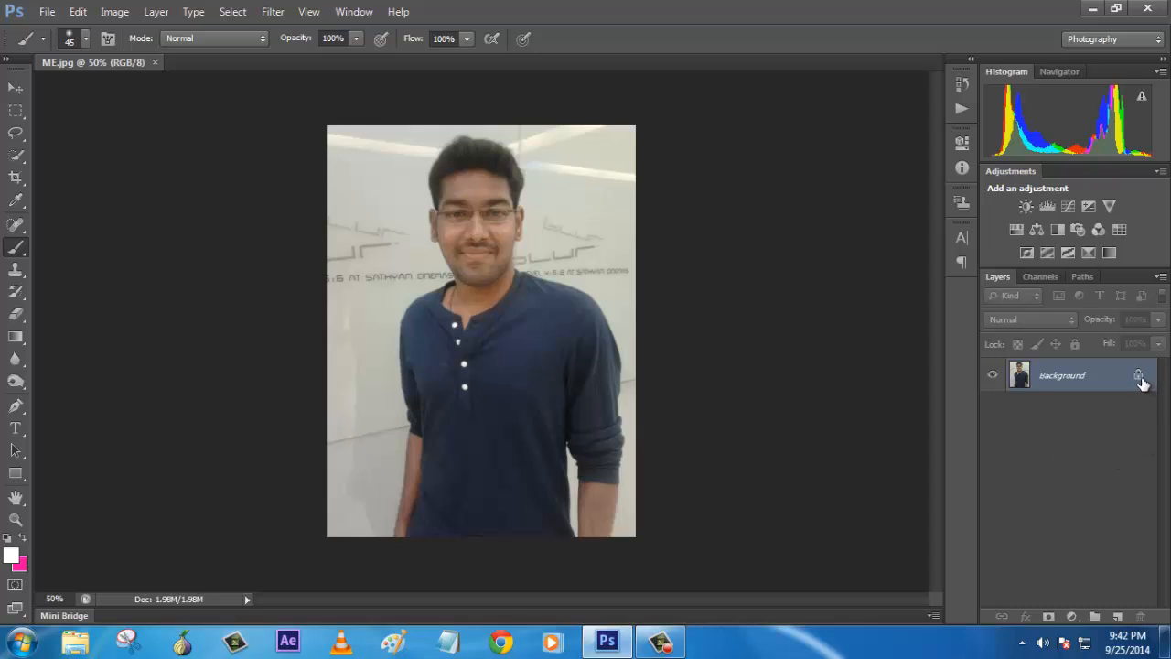
mouse_move(1141, 456)
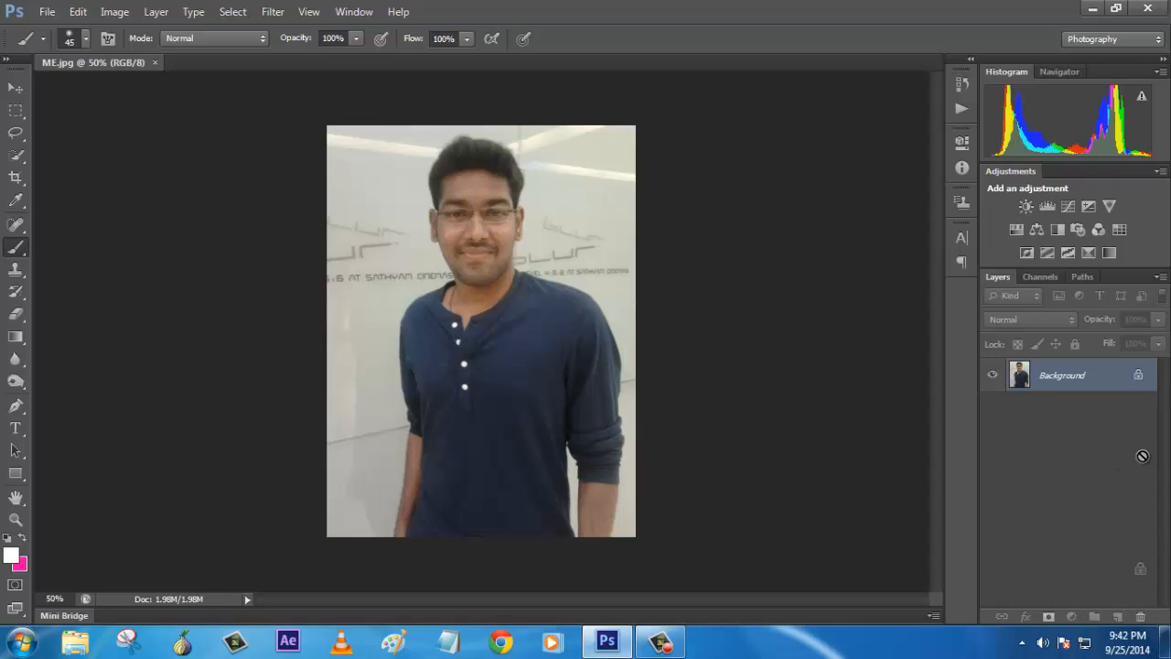
mouse_move(1141, 379)
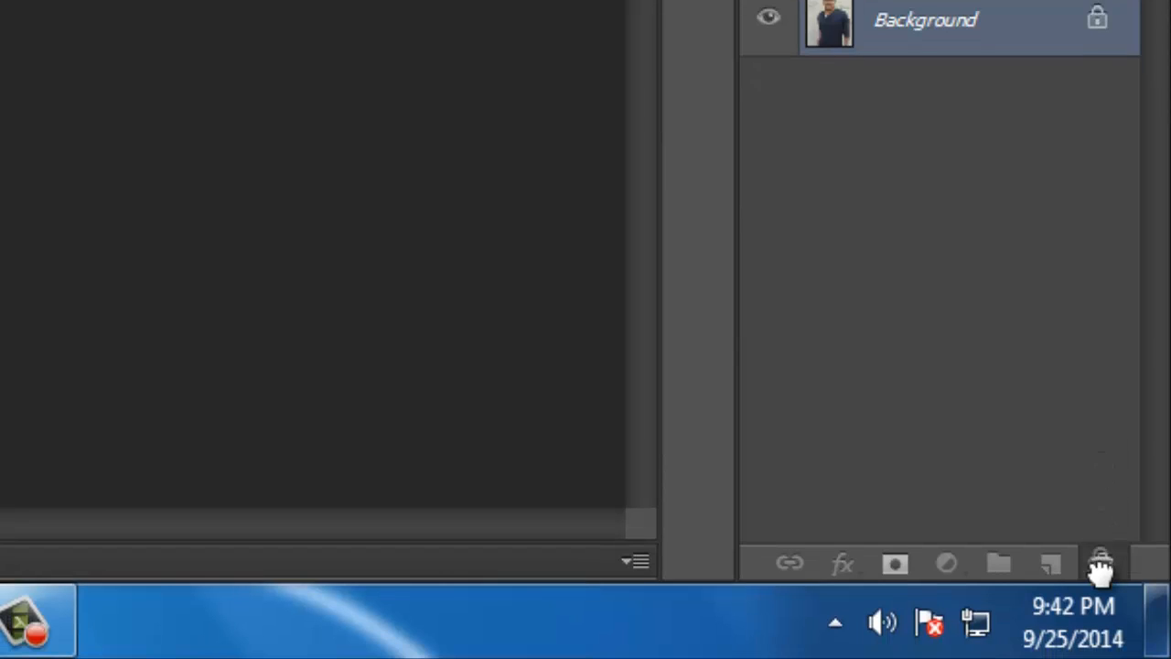
double_click(926, 18)
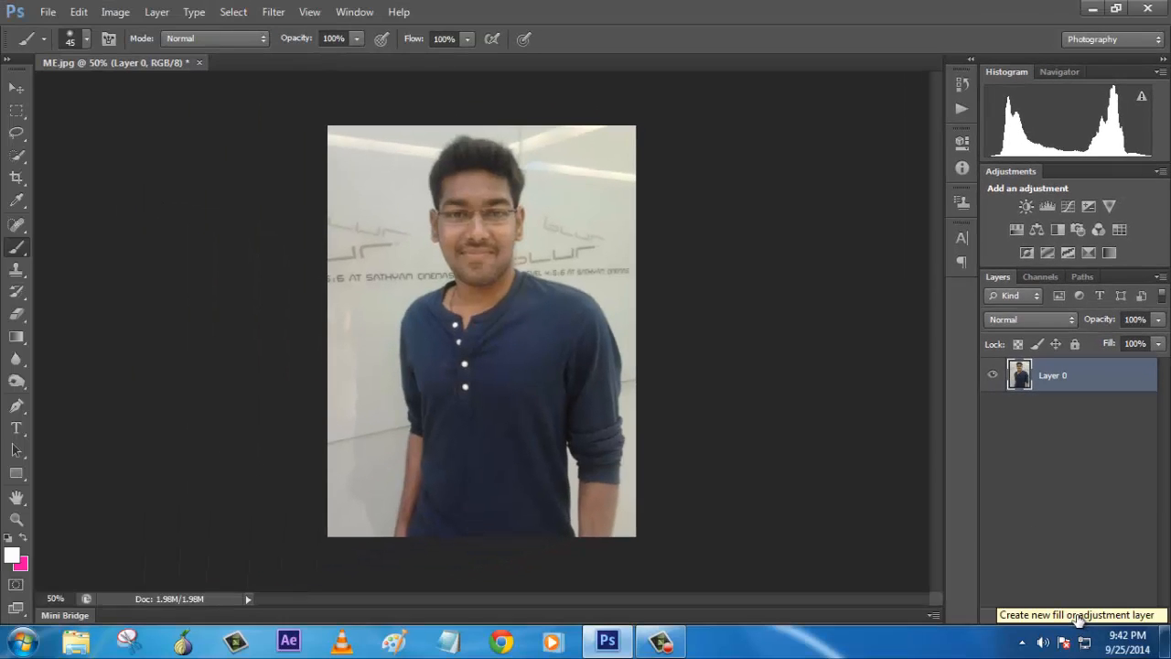
mouse_move(505, 216)
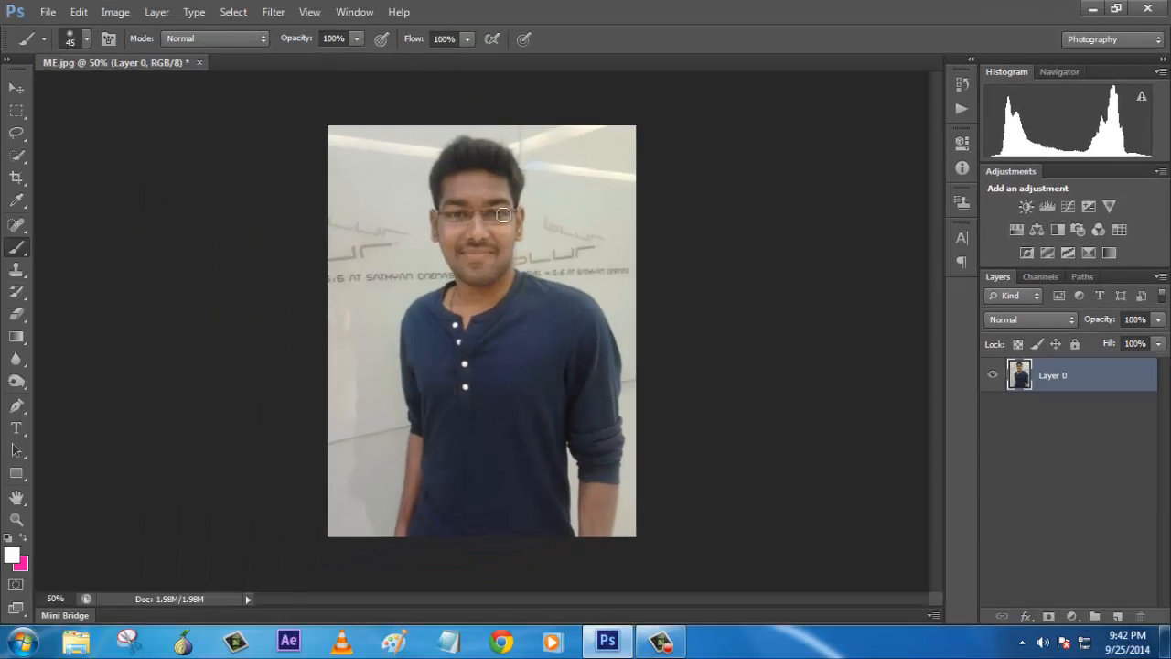
mouse_move(704, 256)
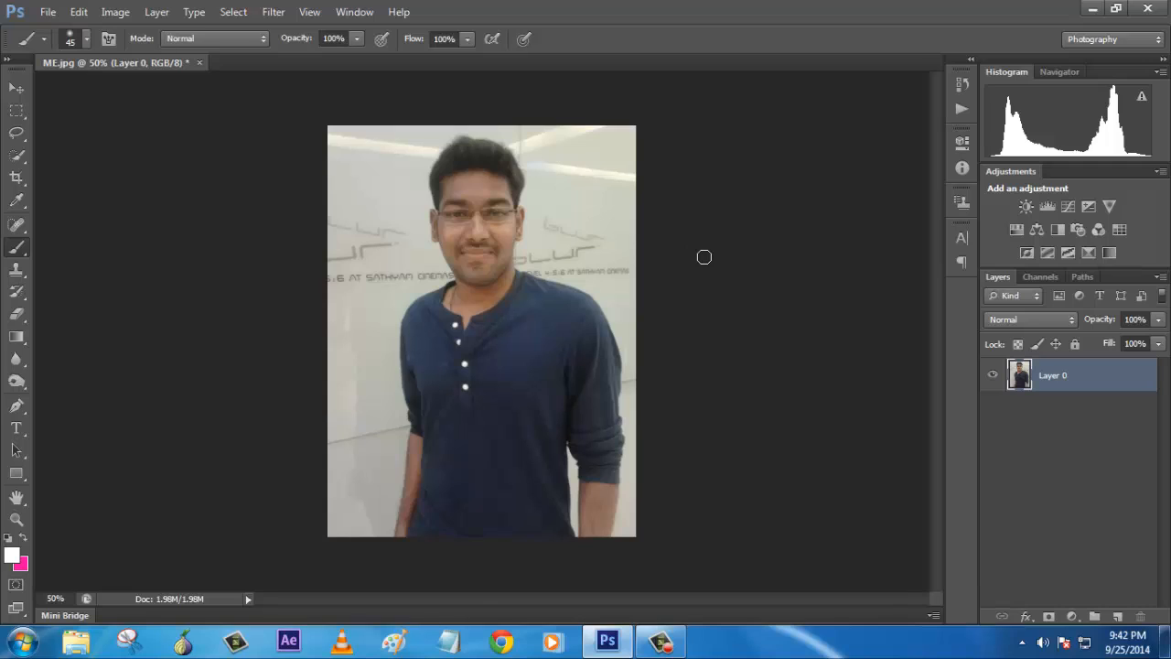
mouse_move(633, 384)
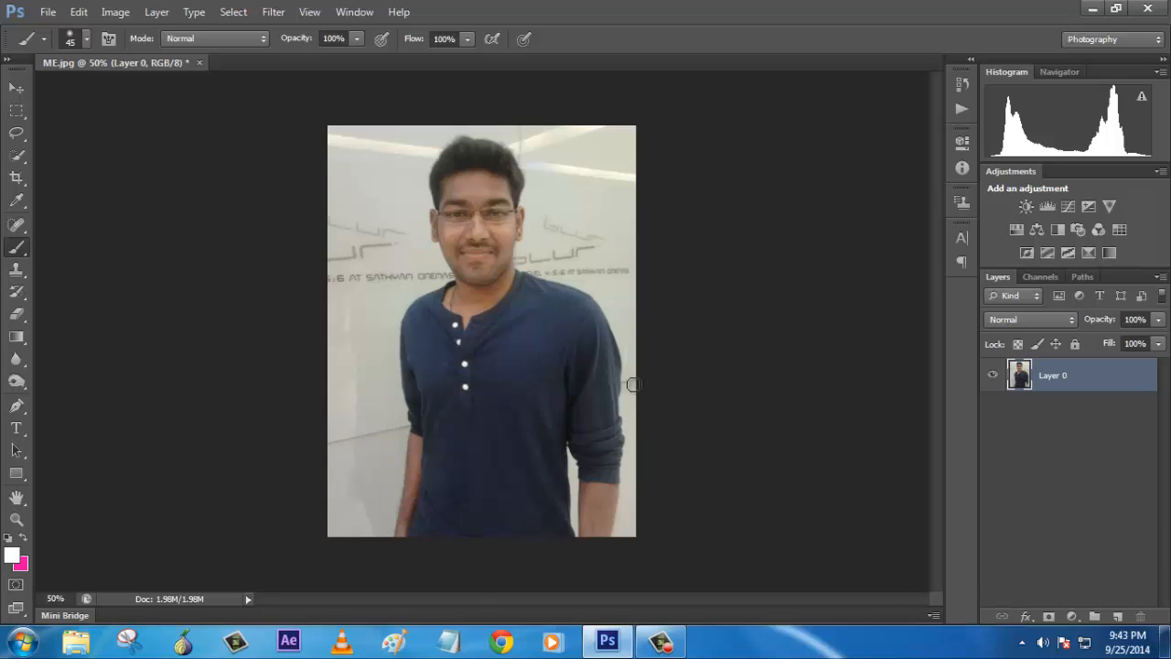
mouse_move(1050, 563)
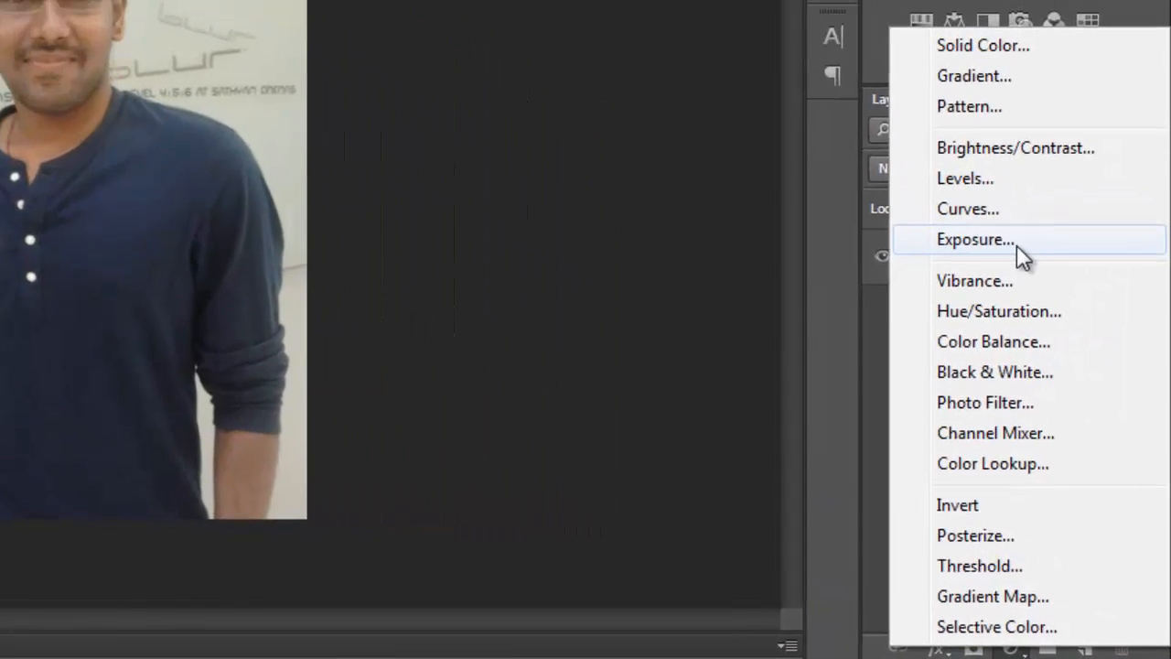
click(973, 238)
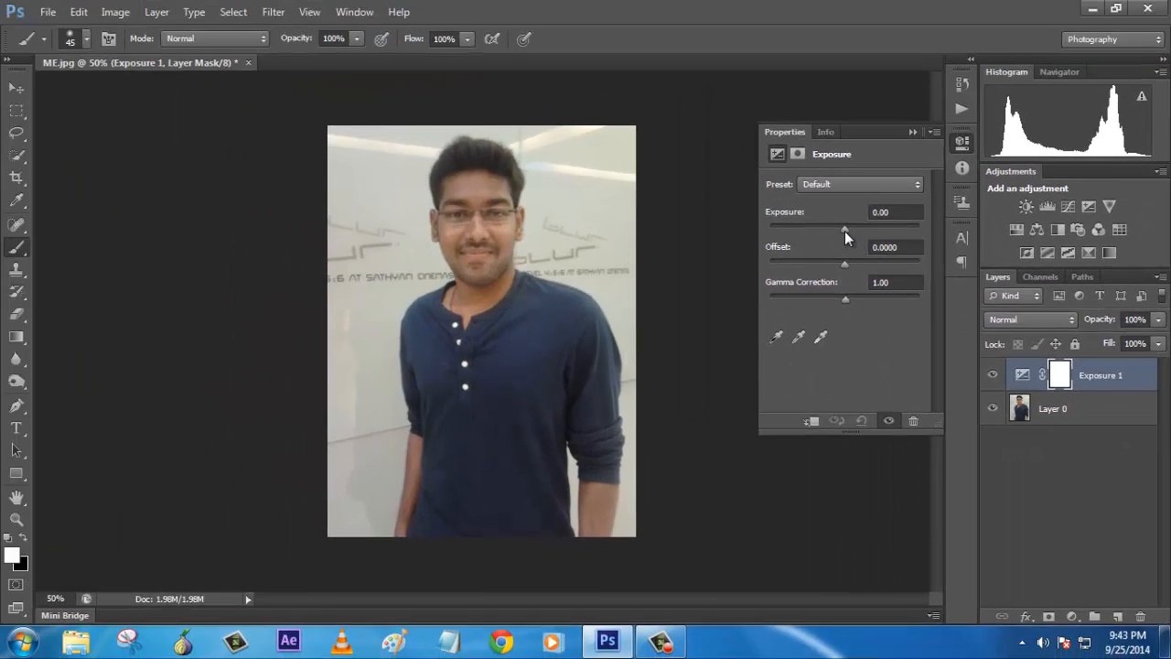
drag(846, 225, 856, 225)
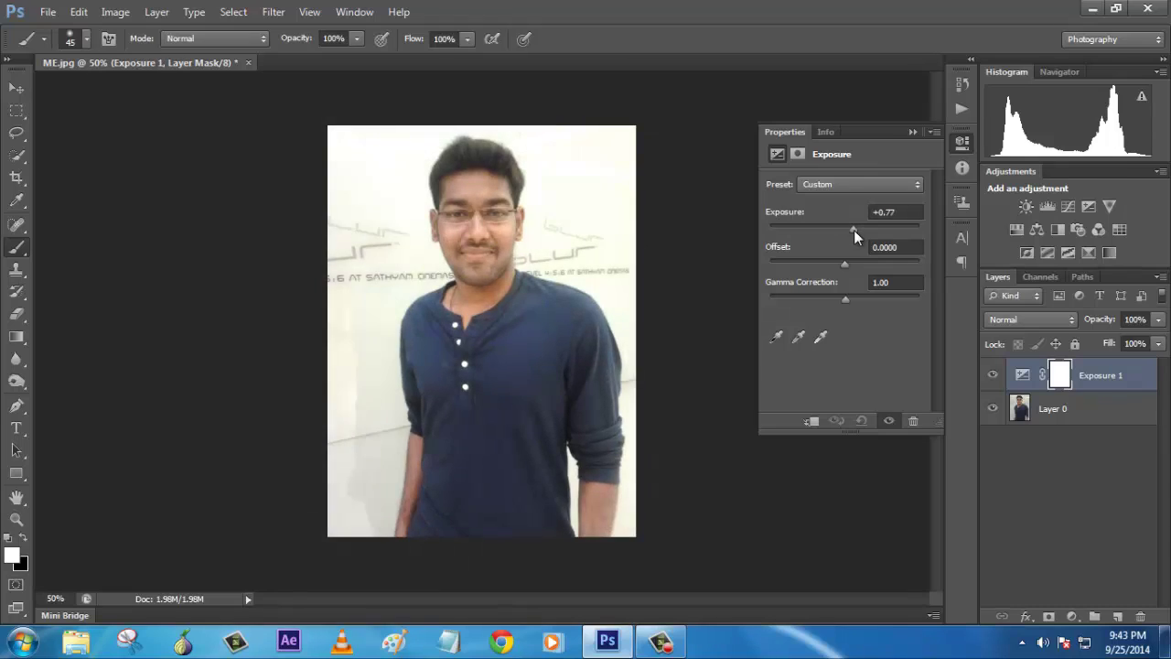
drag(845, 227, 856, 227)
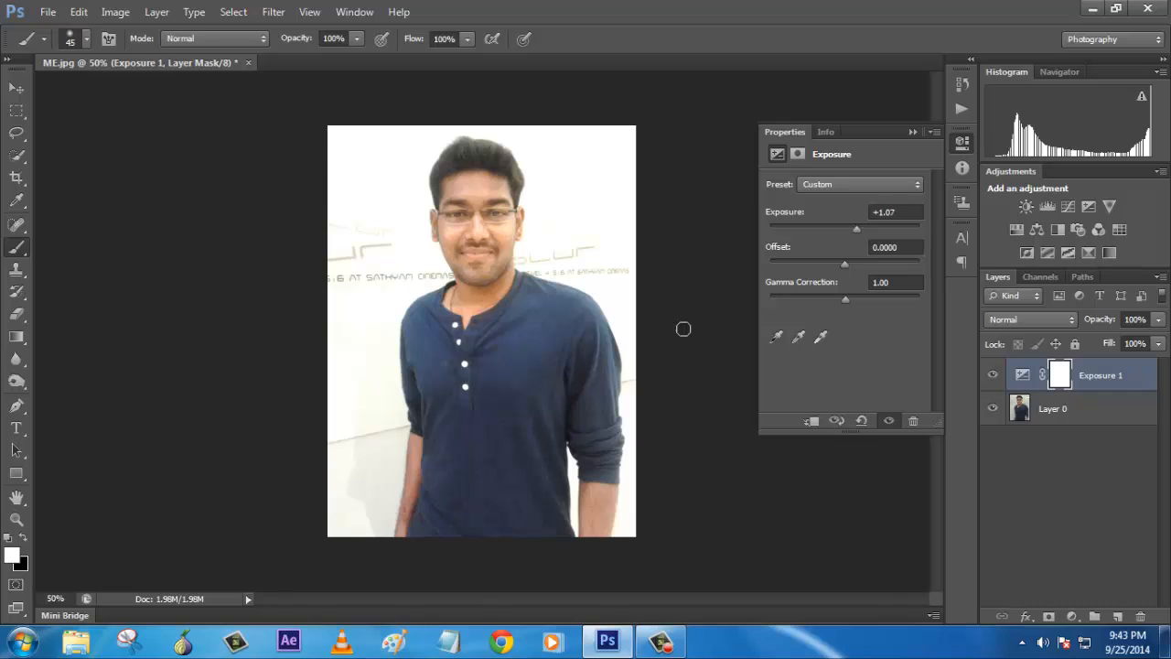
click(913, 131)
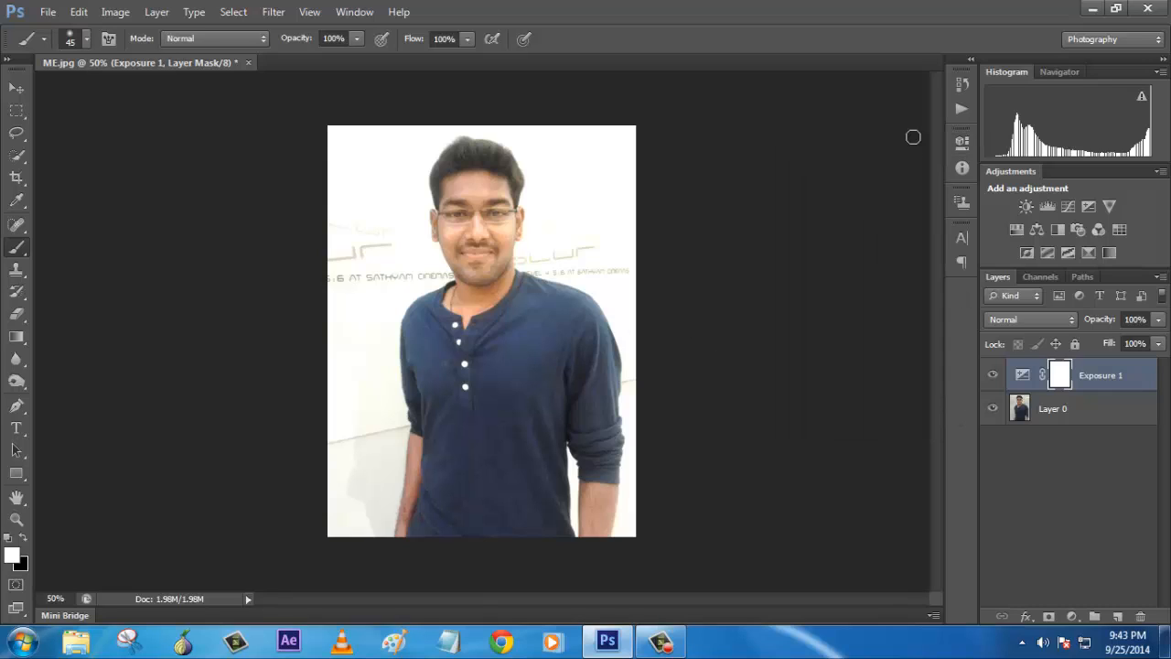
mouse_move(386, 351)
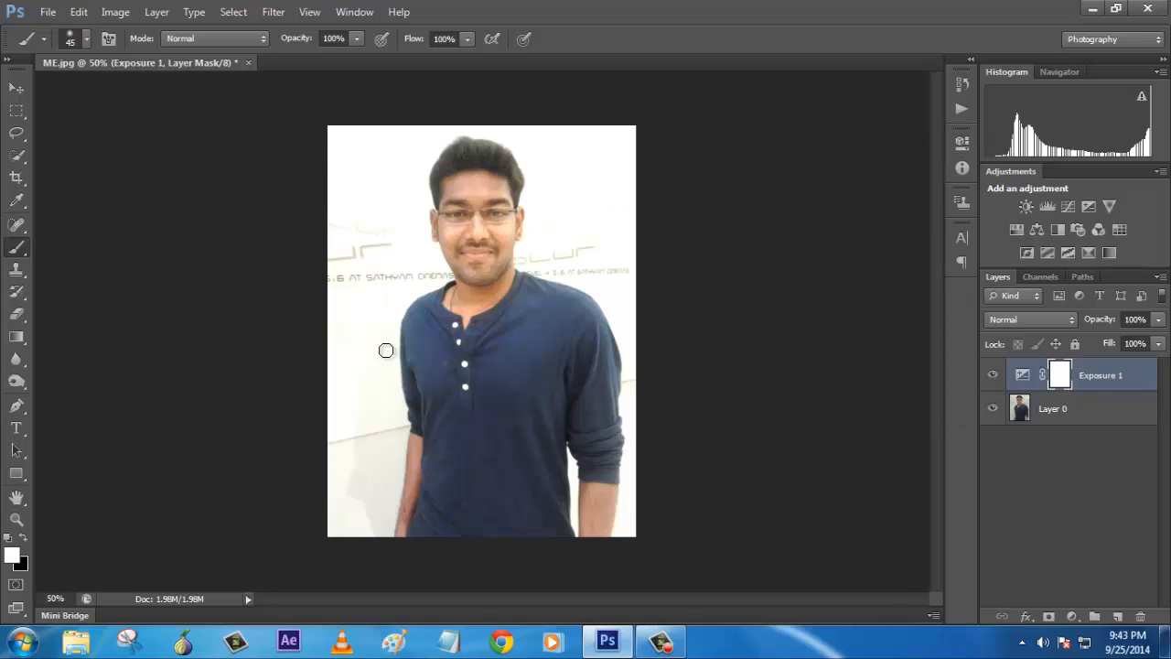
mouse_move(695, 351)
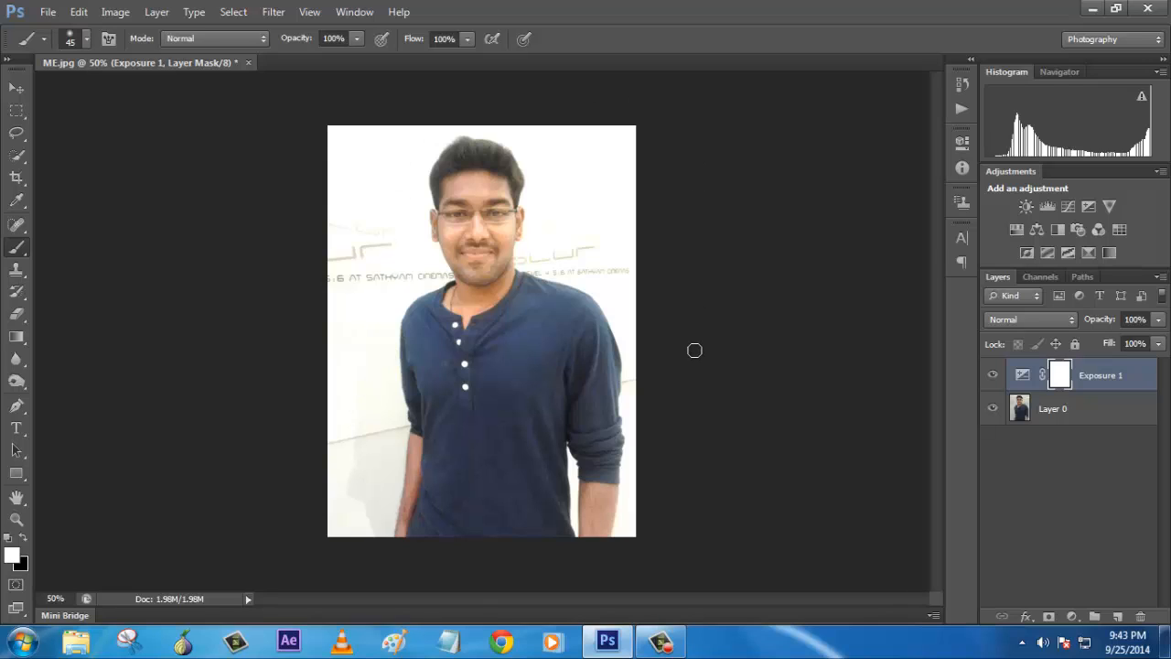
mouse_move(1076, 483)
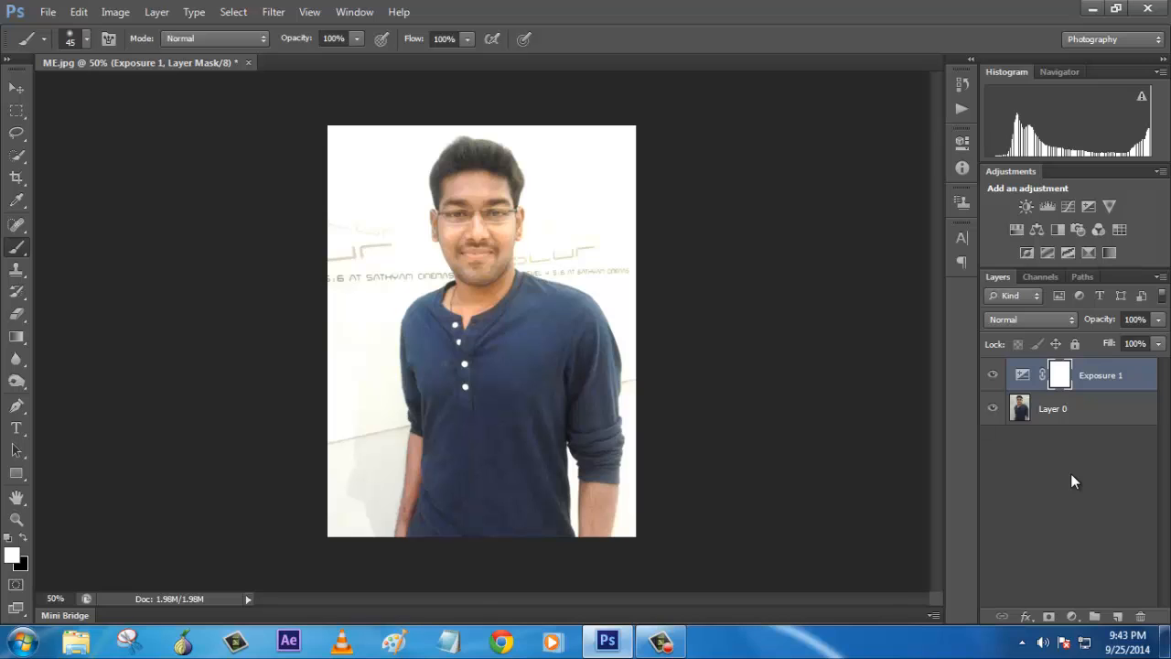
Step: Invert the Exposure 1 mask so the brightening is hidden from the wall background
key(ctrl+i)
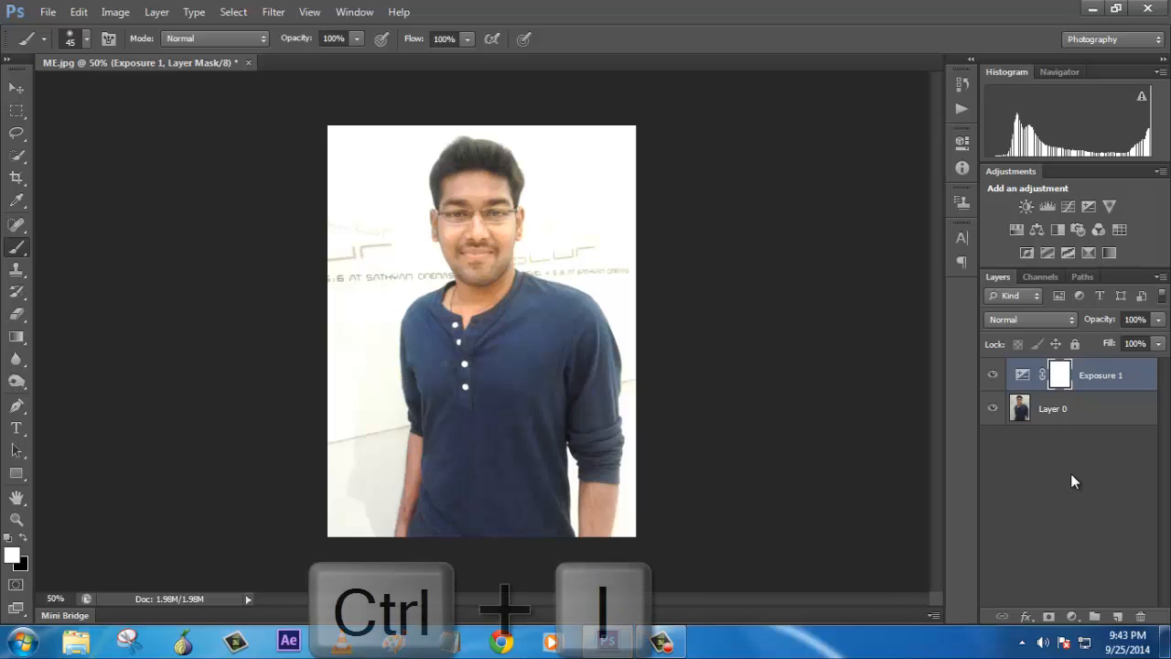
key(ctrl+i)
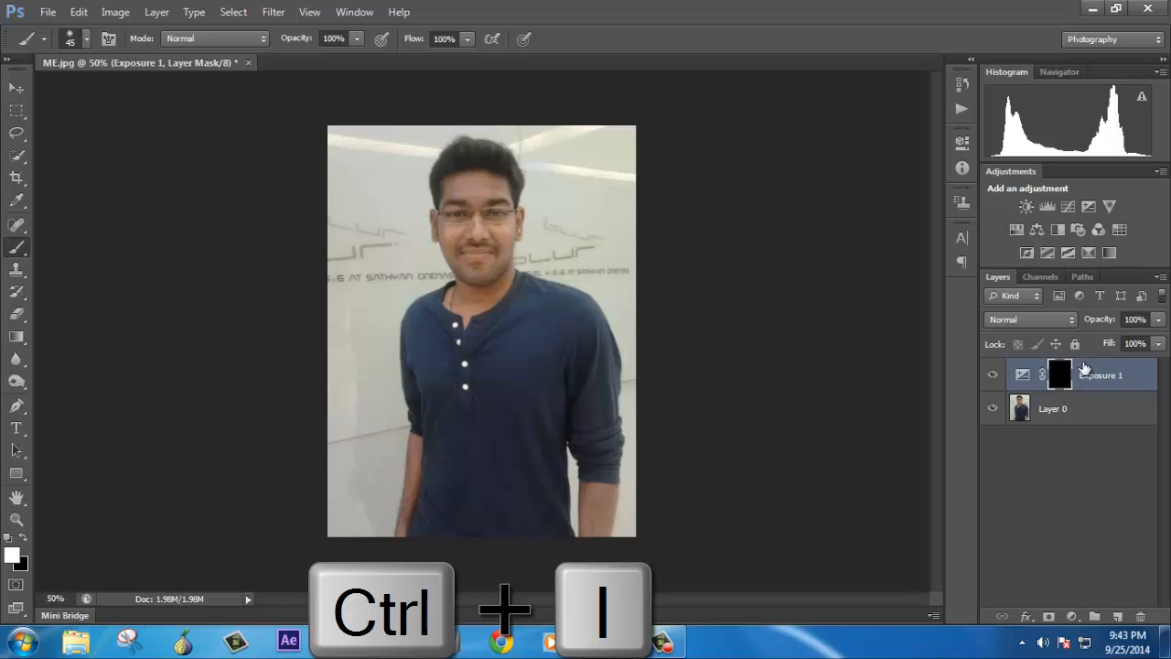
key(ctrl+i)
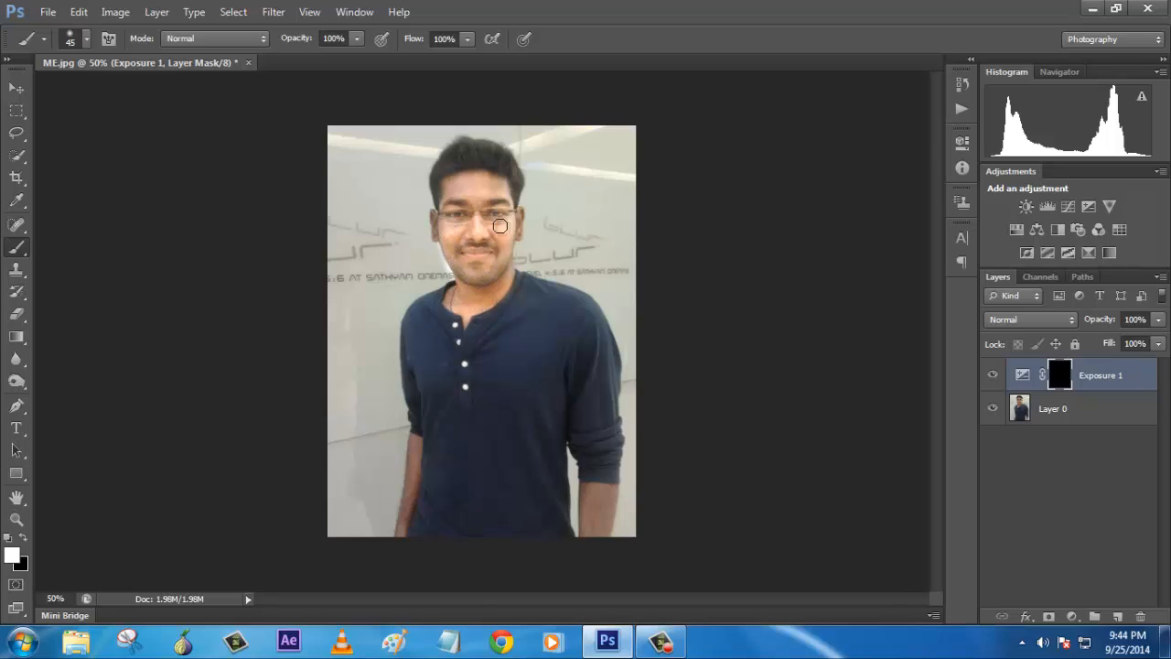
mouse_move(435, 223)
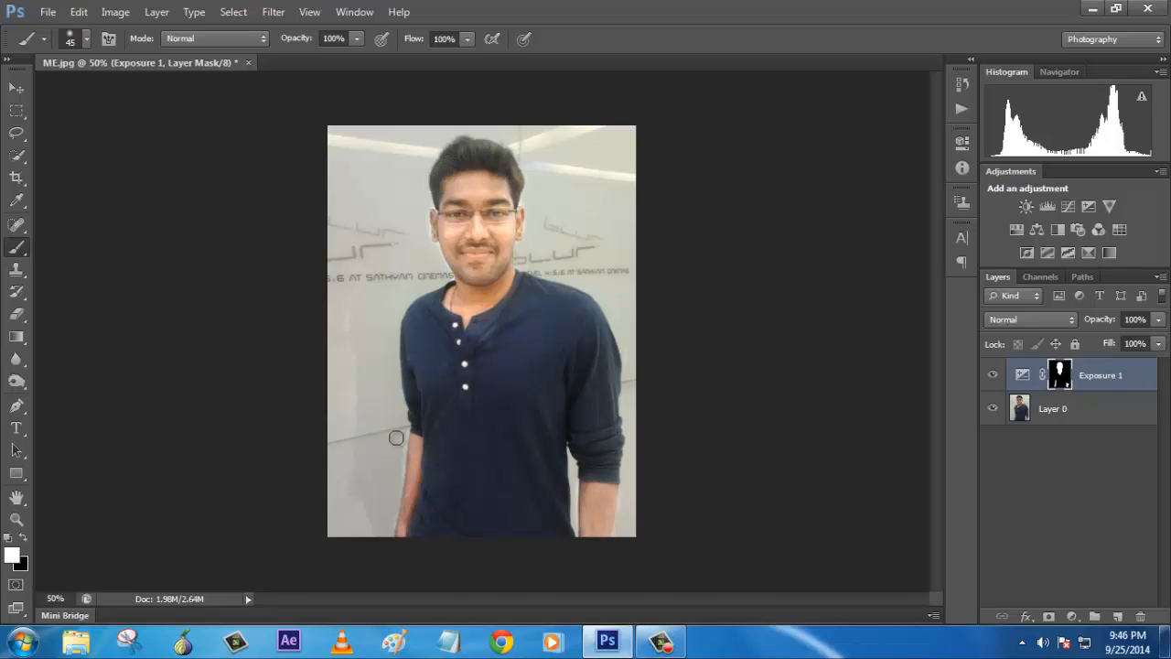
mouse_move(687, 326)
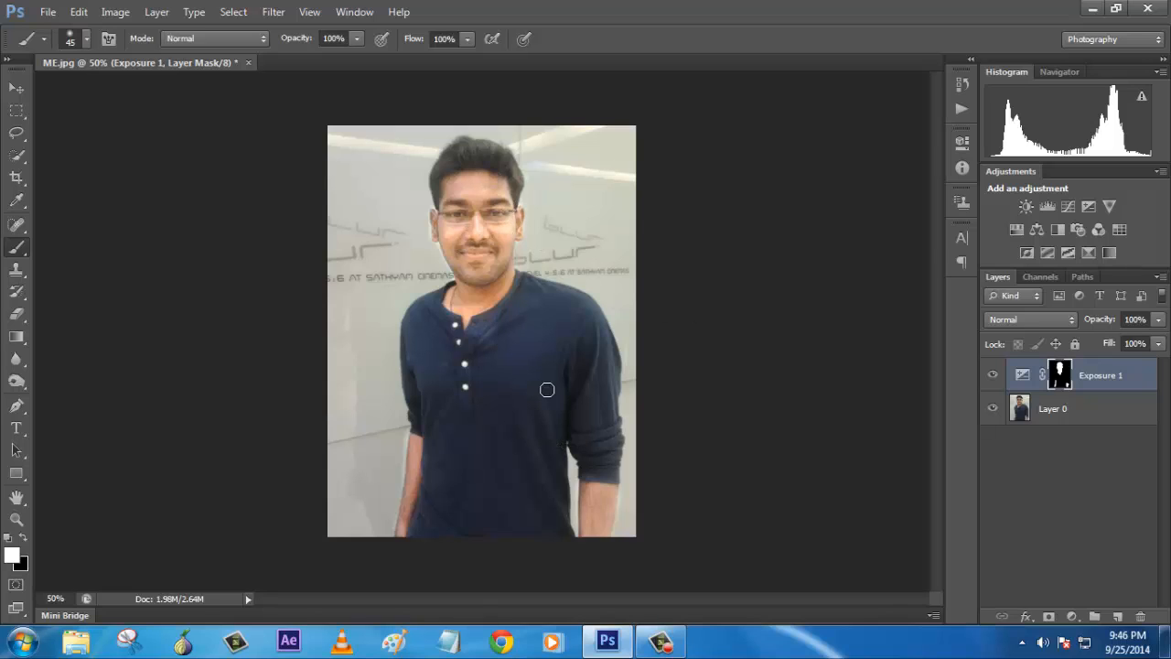
mouse_move(673, 419)
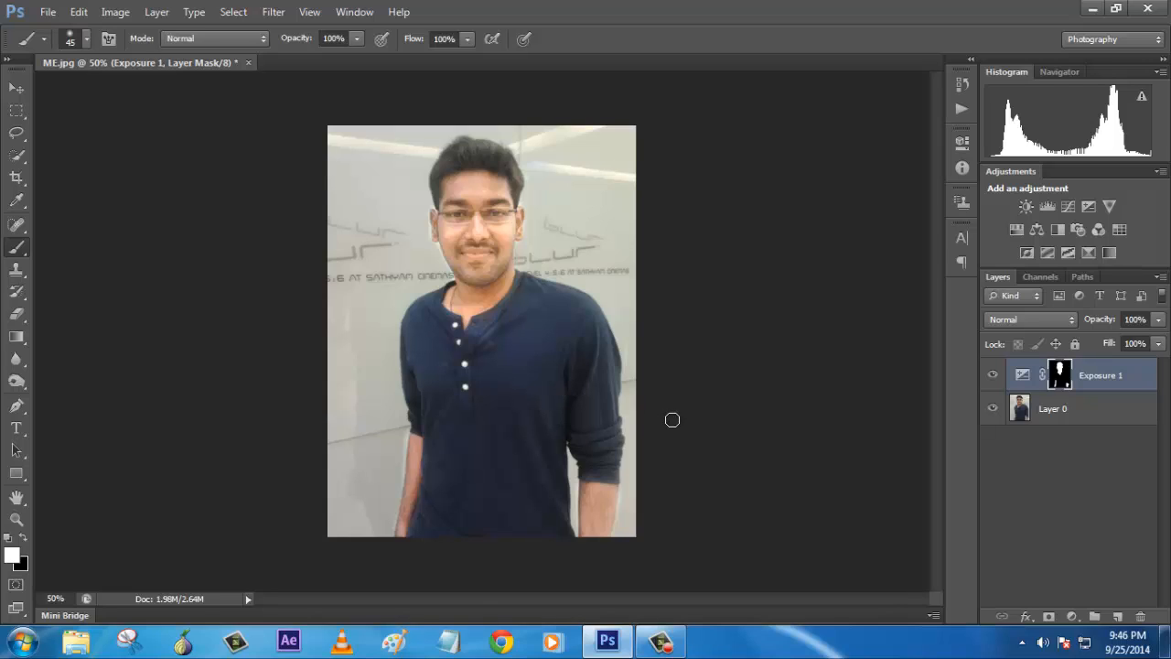
mouse_move(677, 417)
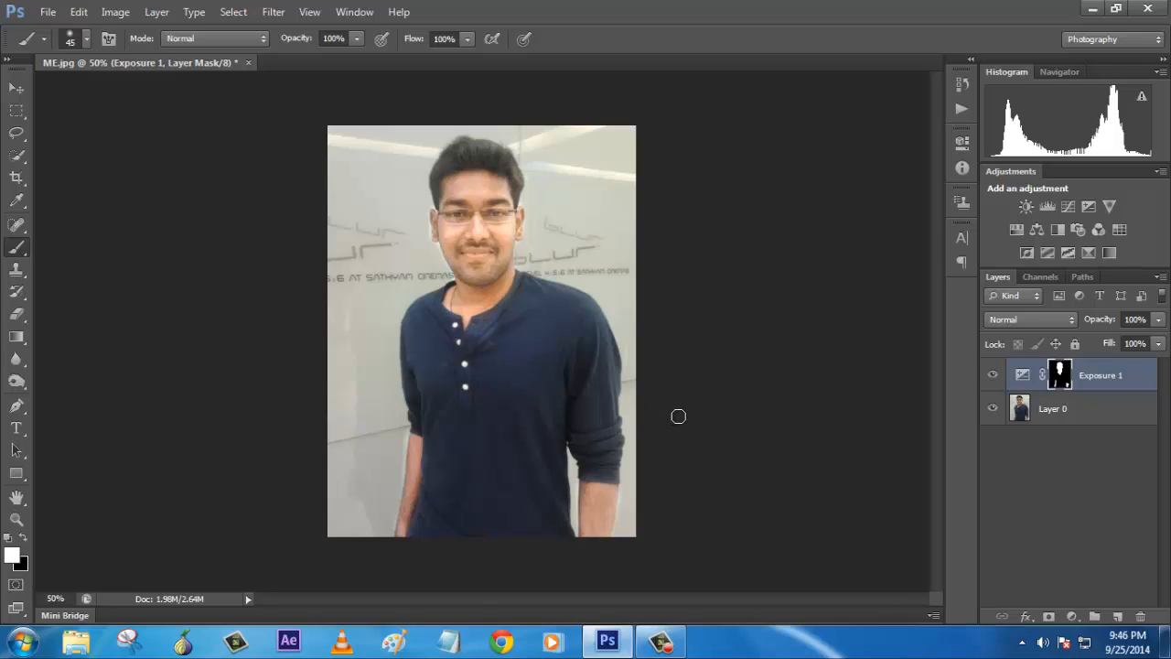
mouse_move(485, 342)
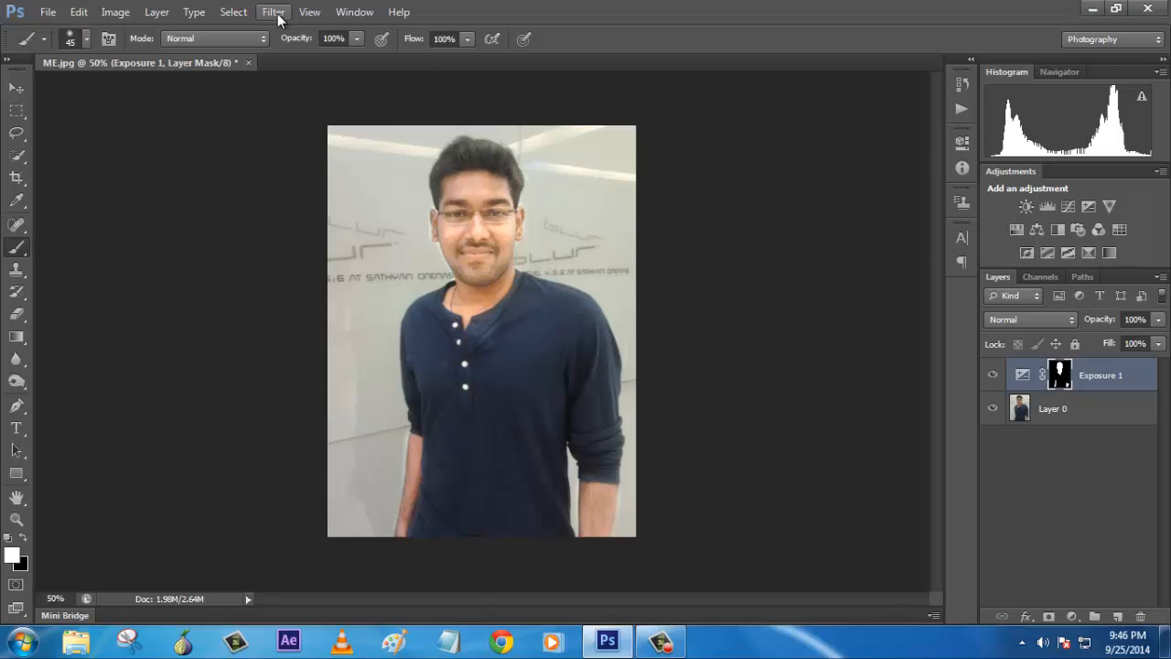
Step: Duplicate the original photo layer Layer 0
click(1052, 408)
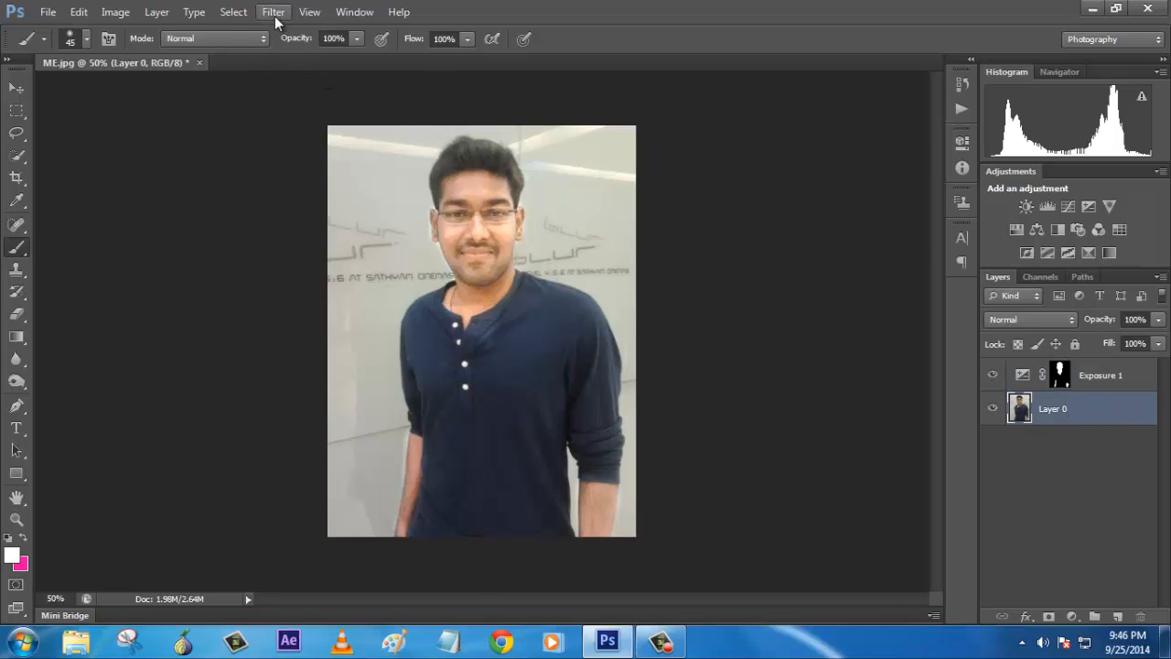
click(274, 11)
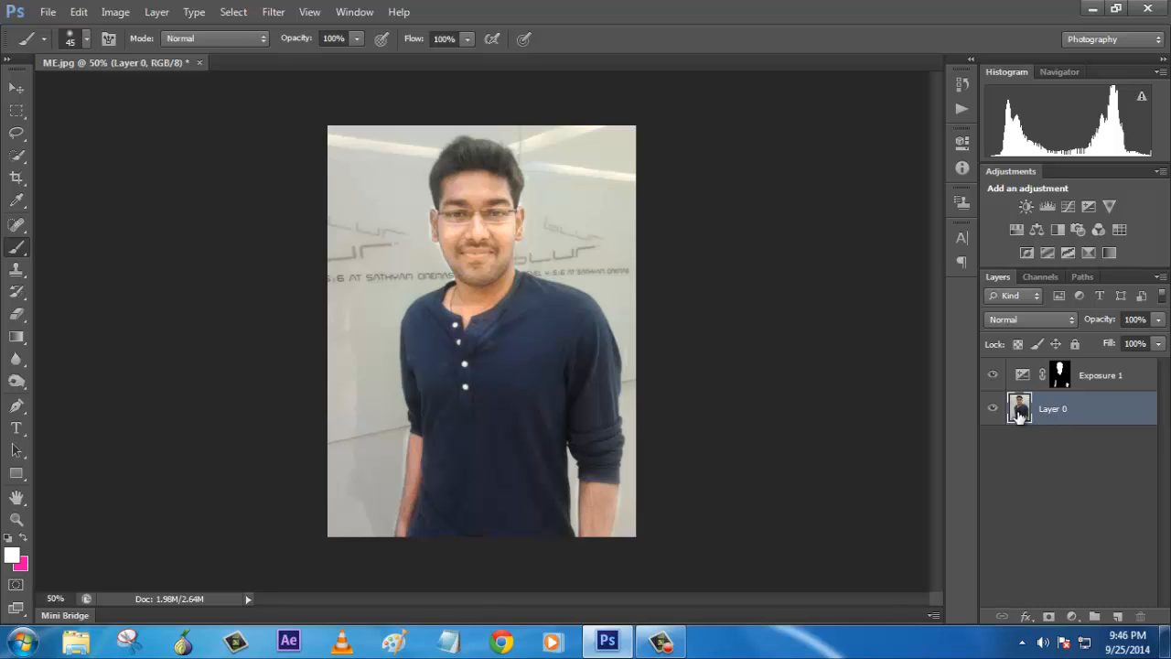
right_click(1019, 408)
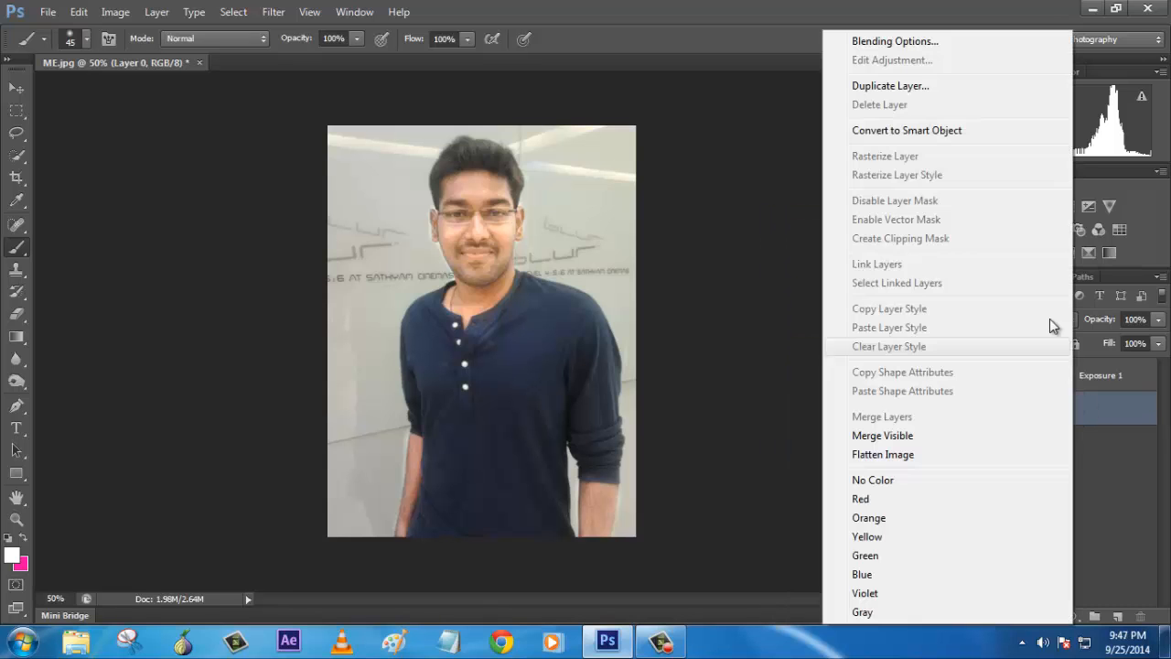
click(889, 86)
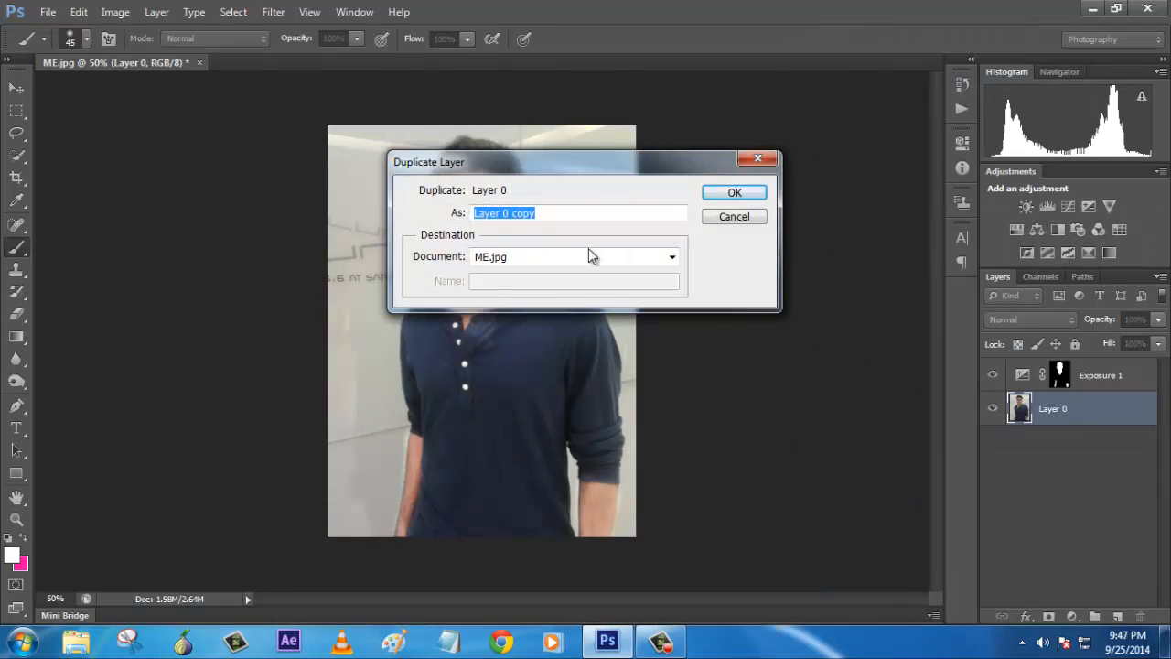
click(733, 192)
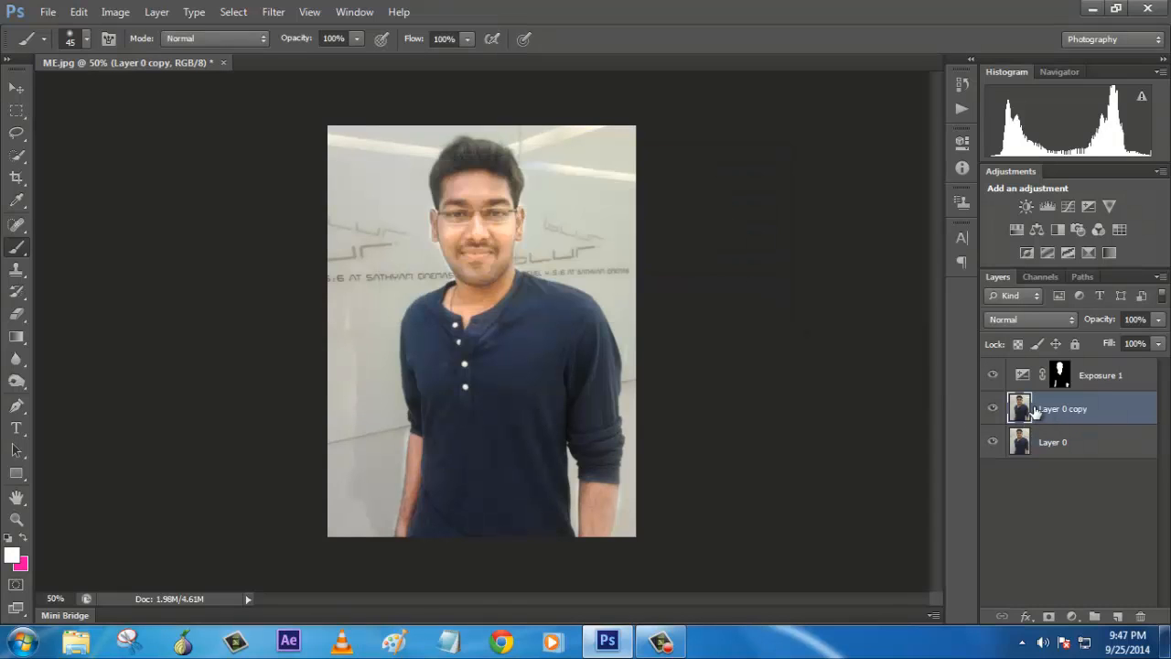
Step: Rename the copied layer to bg_blur
triple_click(333, 38)
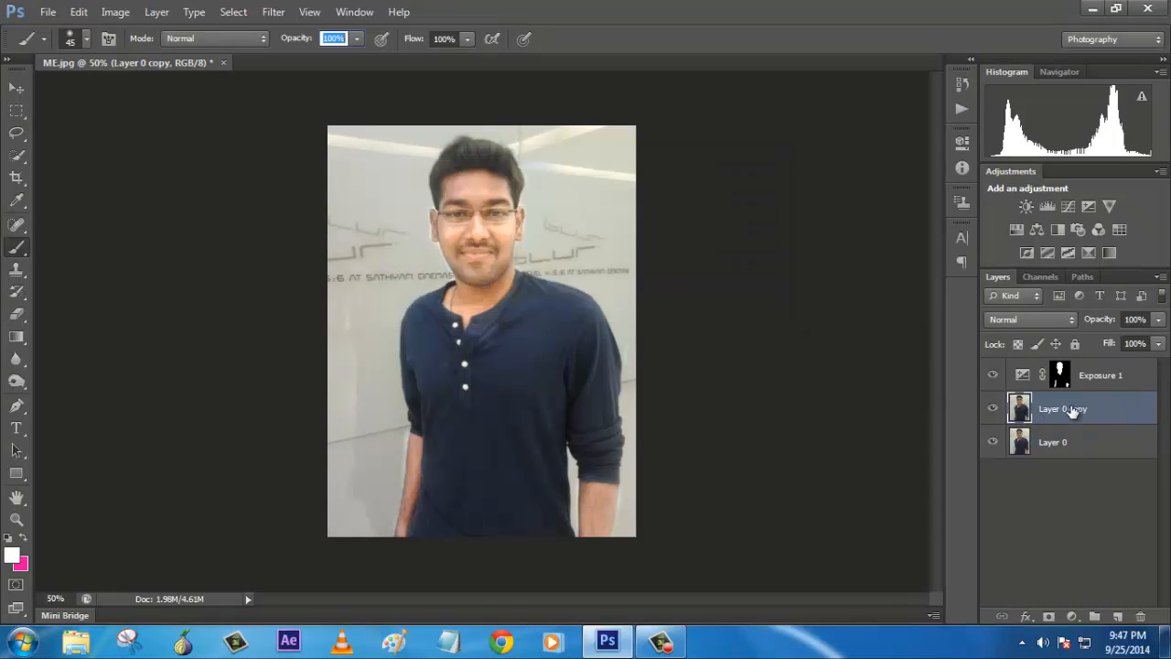
double_click(1061, 408)
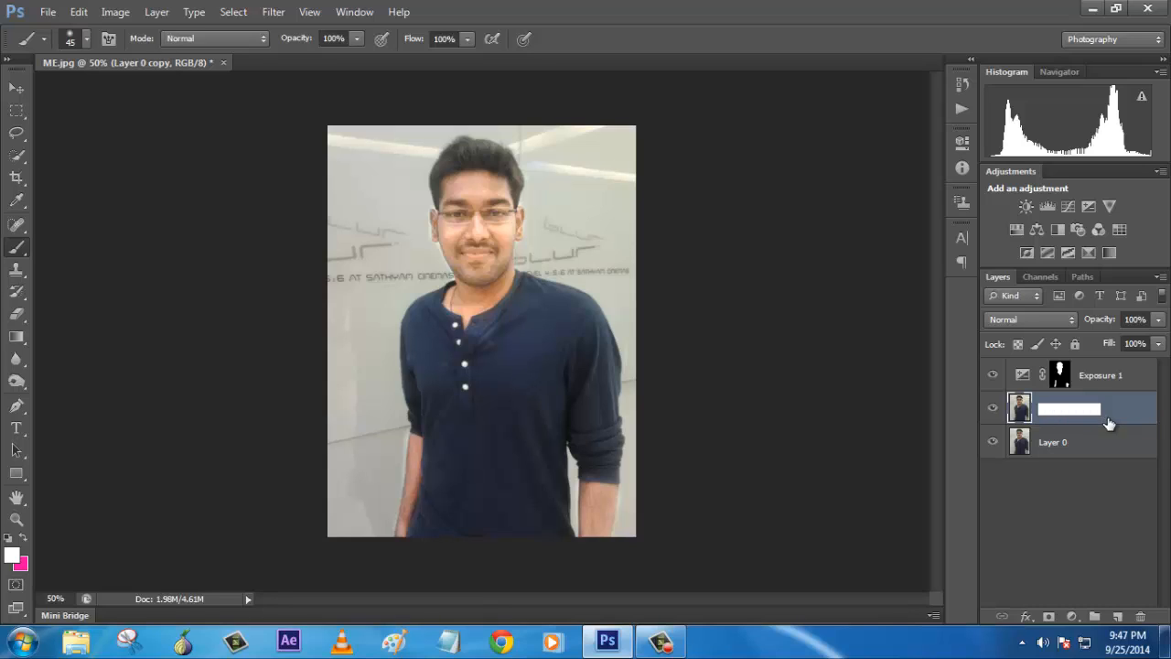
text(bg_blur)
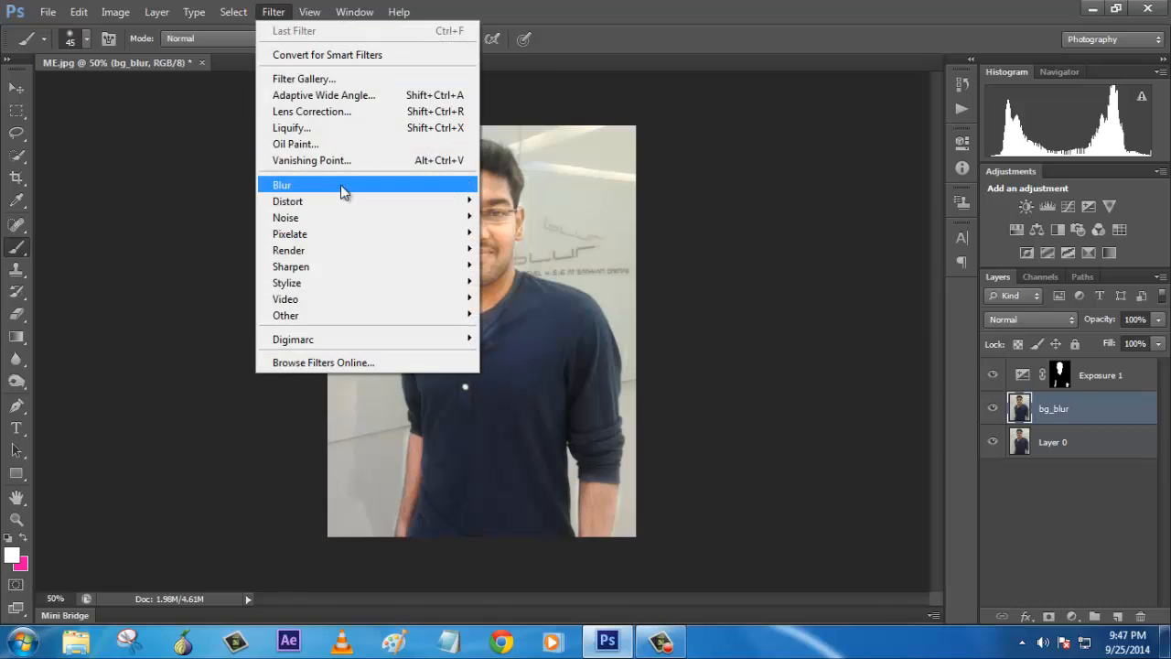
Step: Apply a Field Blur at a moderate strength to the bg_blur layer
click(282, 183)
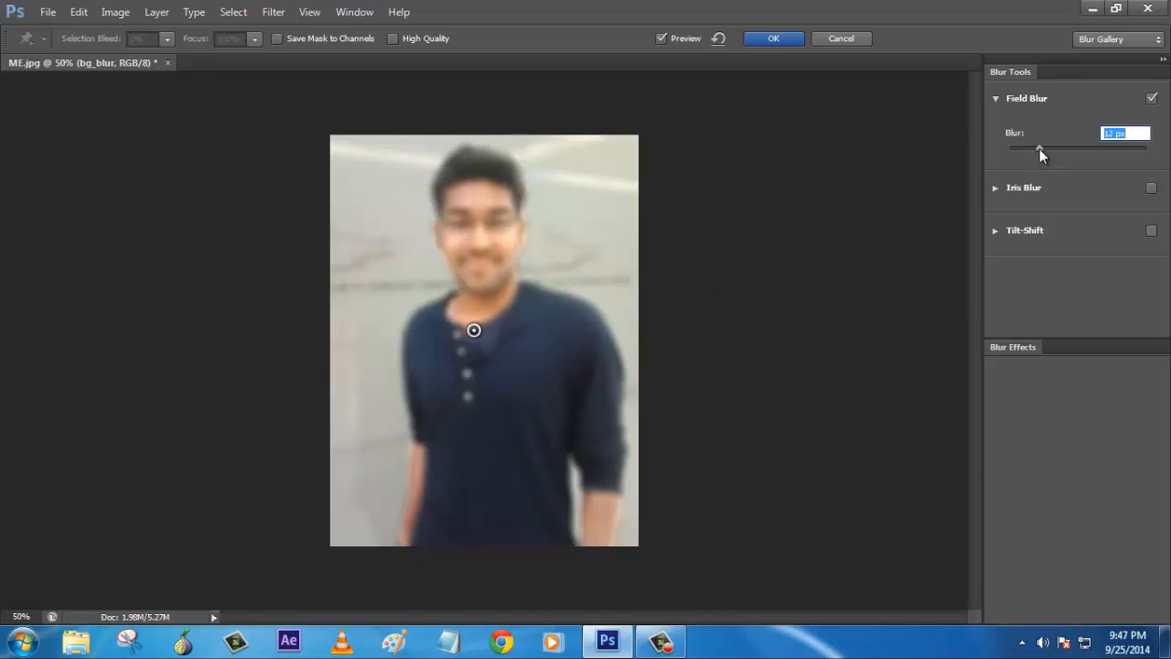
drag(1039, 147, 1033, 146)
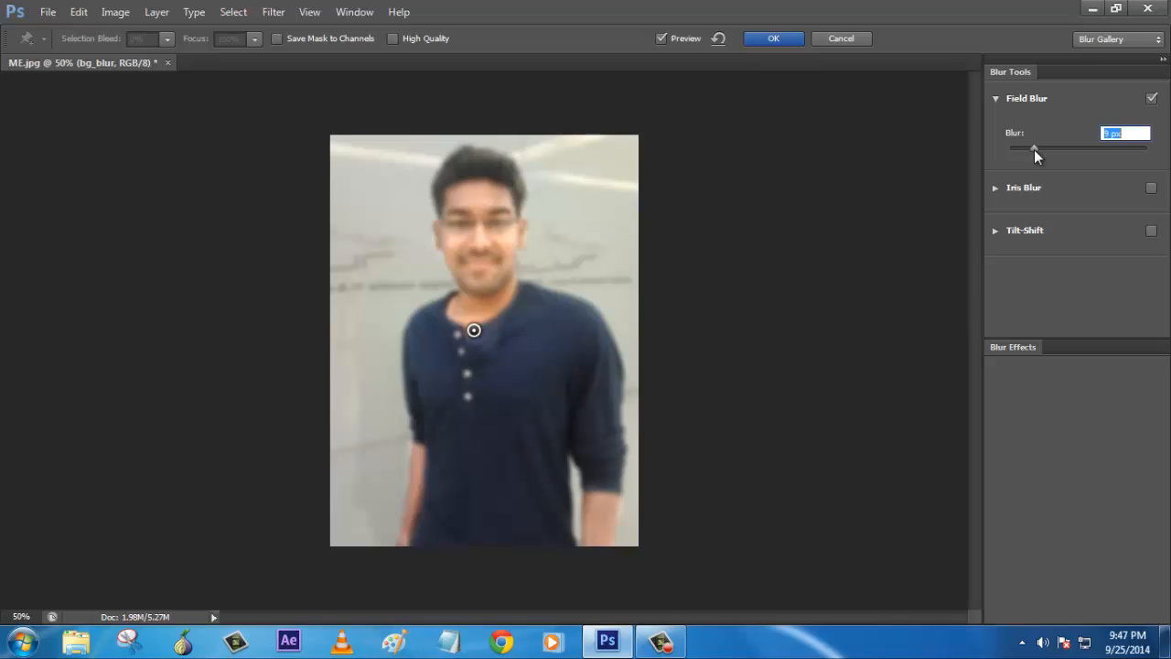
drag(1034, 146, 1015, 147)
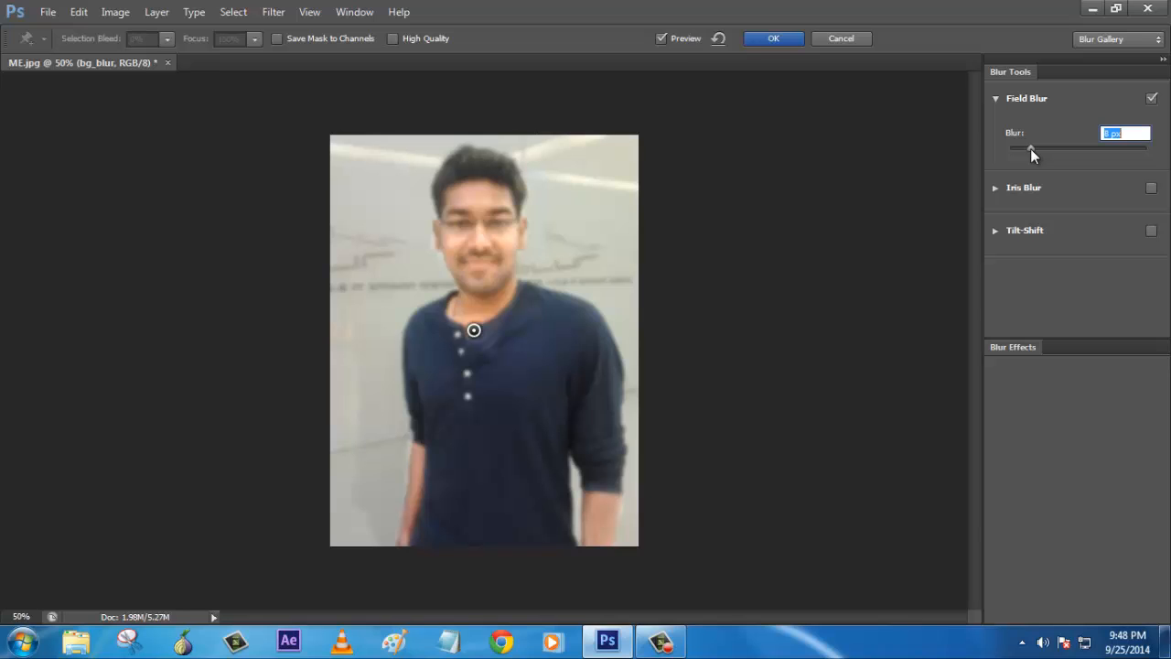
click(772, 38)
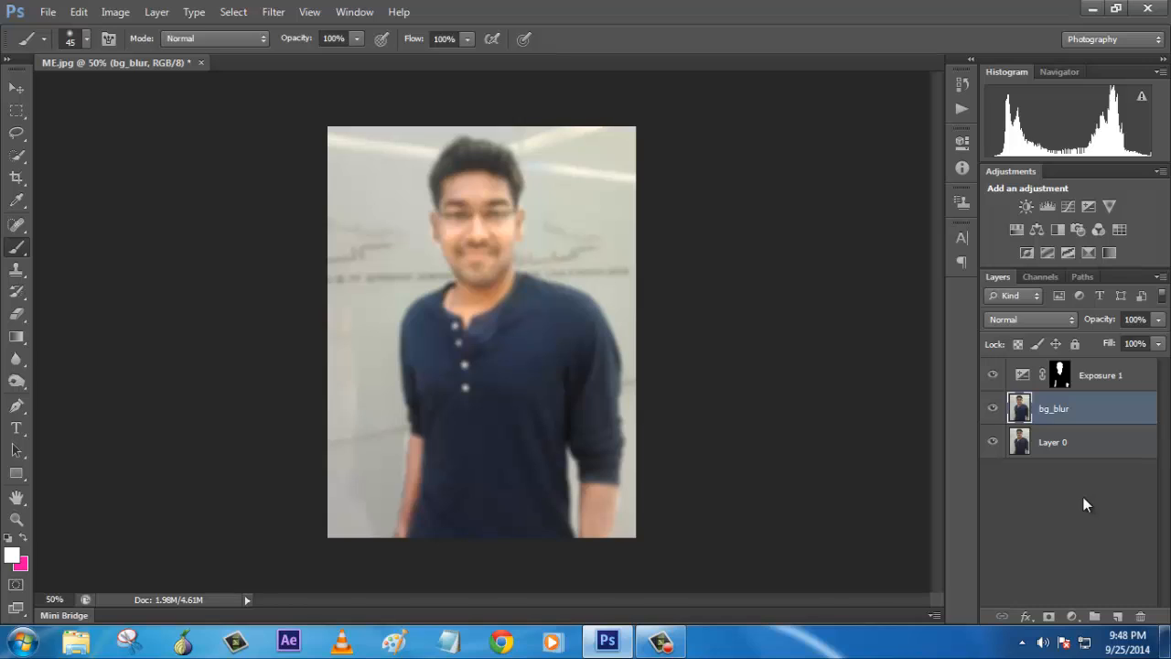
mouse_move(476, 209)
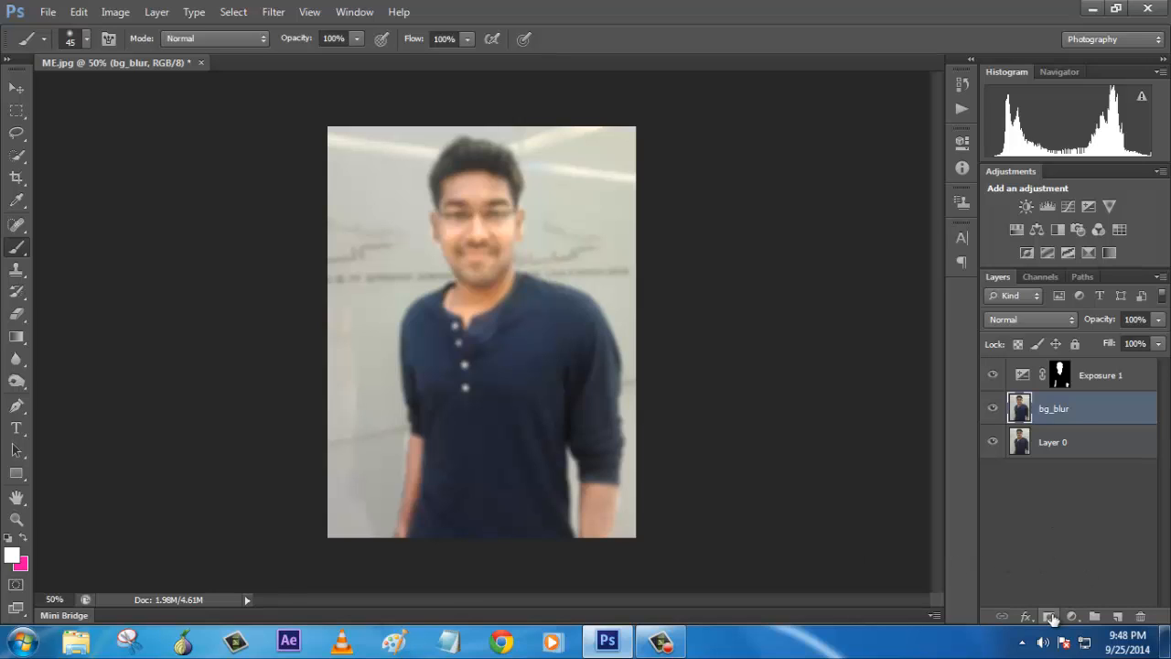
mouse_move(1050, 615)
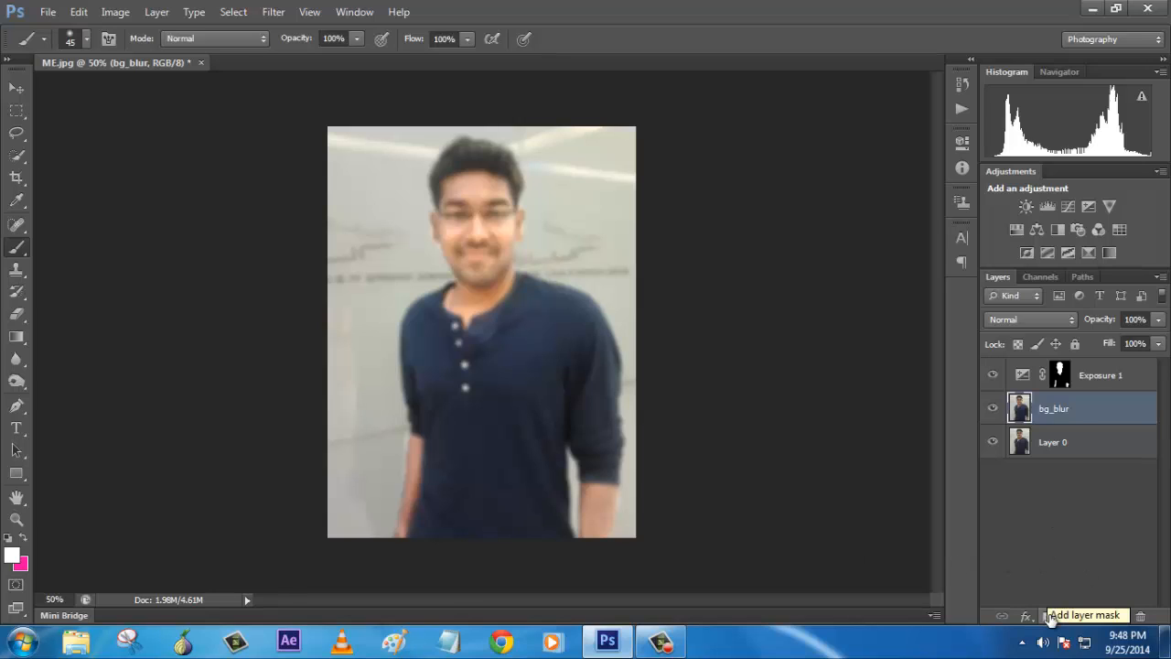
mouse_move(1040, 408)
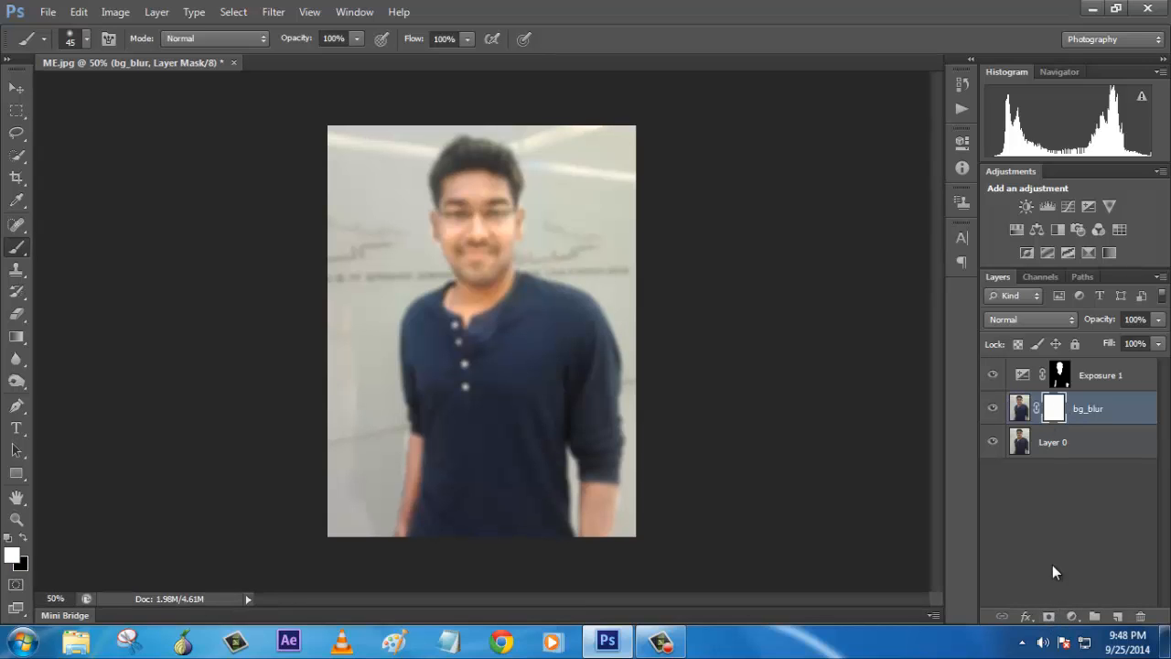
Step: Invert the bg_blur mask so the subject stays sharp, then deselect
key(ctrl+i)
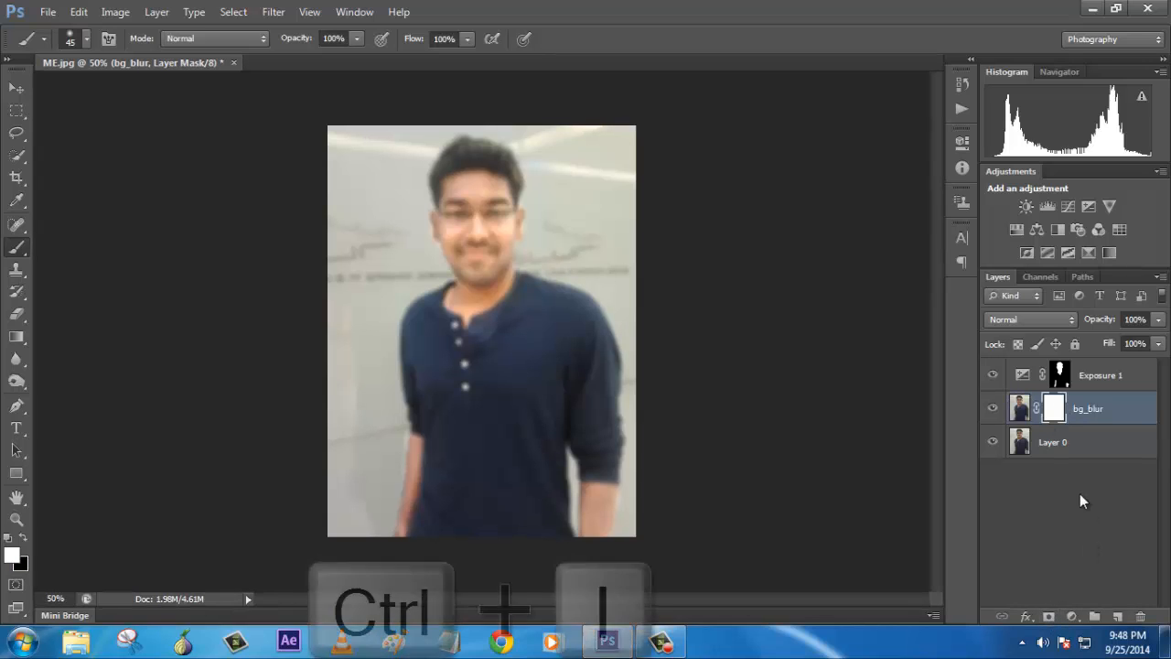
key(ctrl+i)
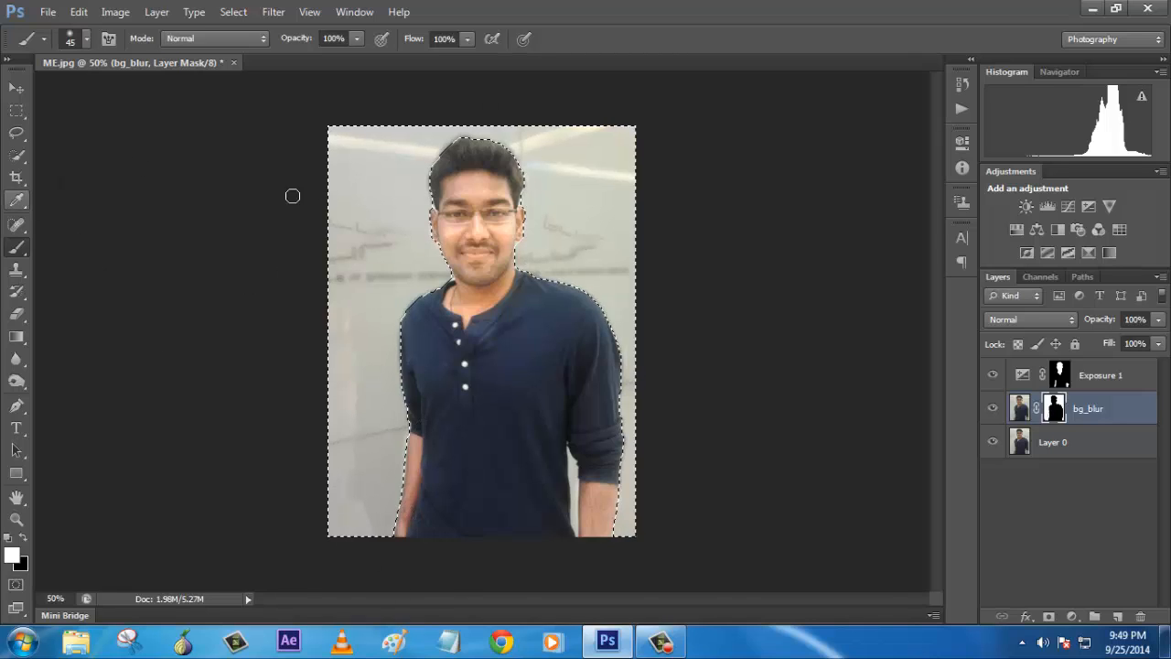
right_click(475, 192)
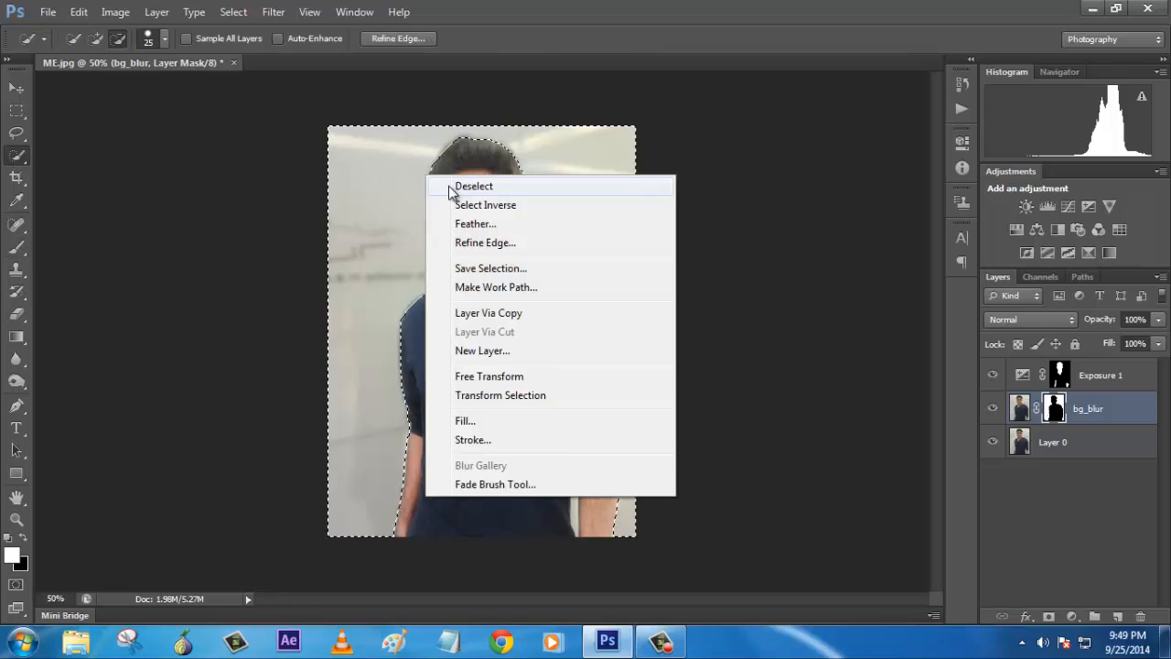
click(472, 187)
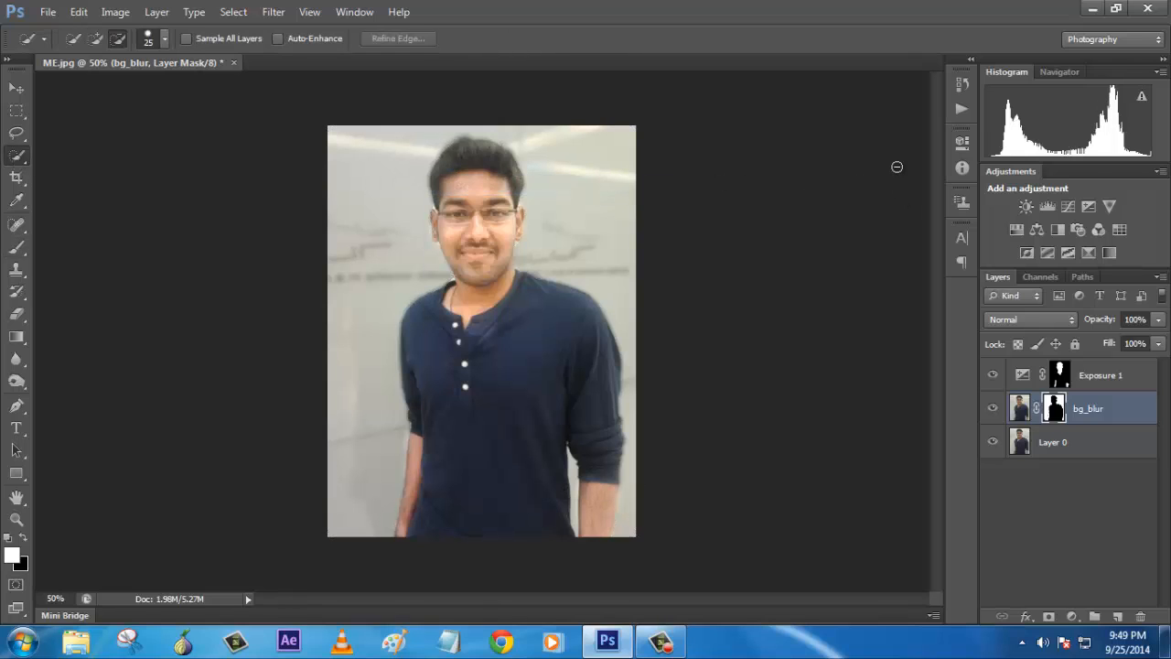
mouse_move(468, 293)
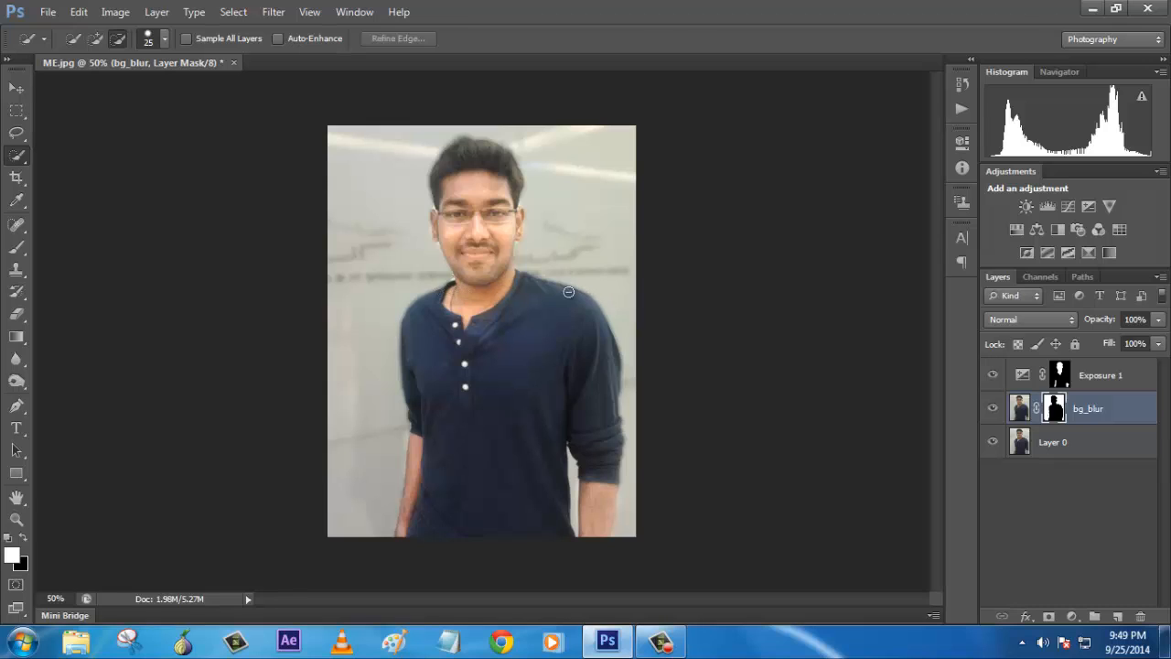
mouse_move(563, 286)
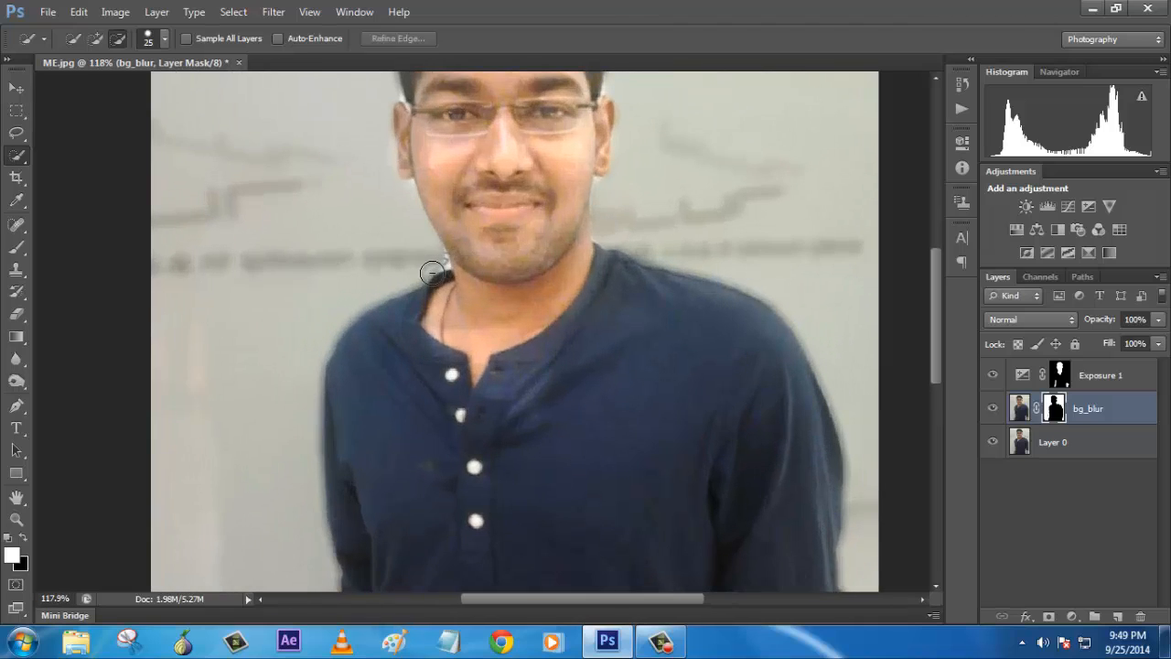
mouse_move(41, 212)
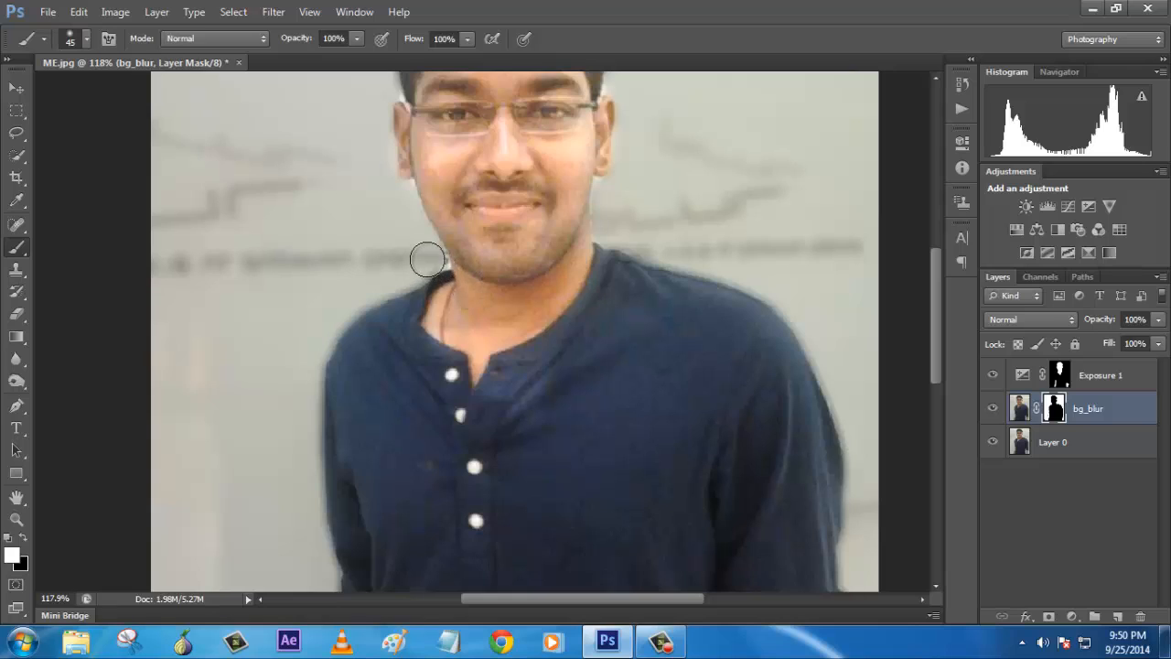
Step: Shrink the brush for touching up the mask edges around the neck and shoulders
key([)
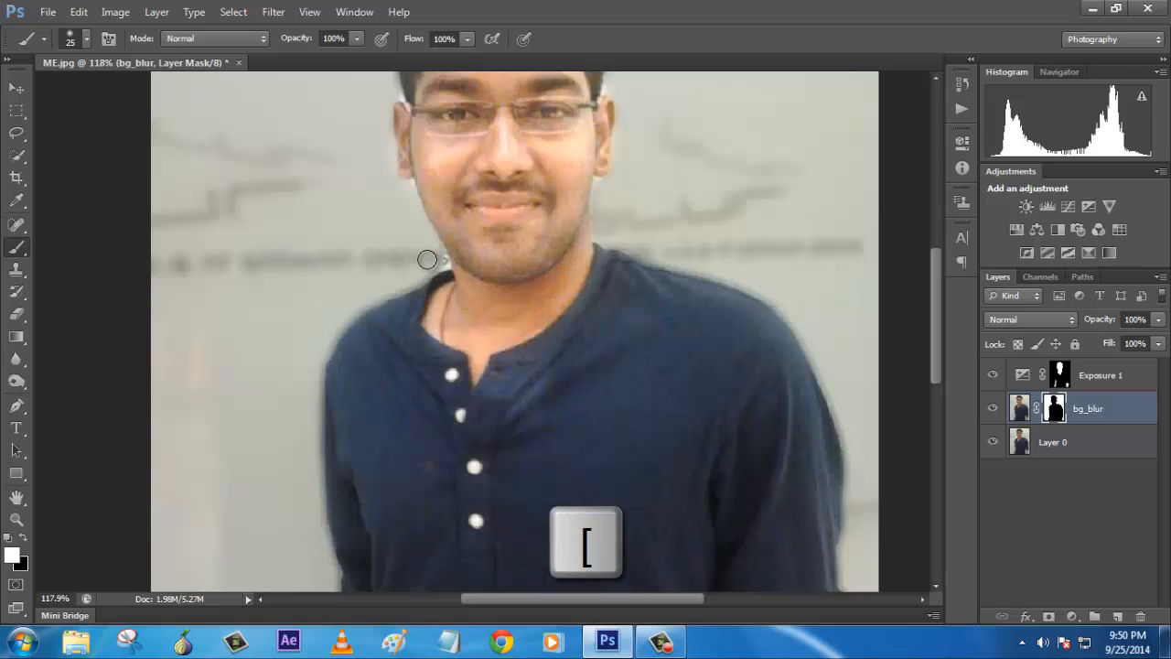
key([)
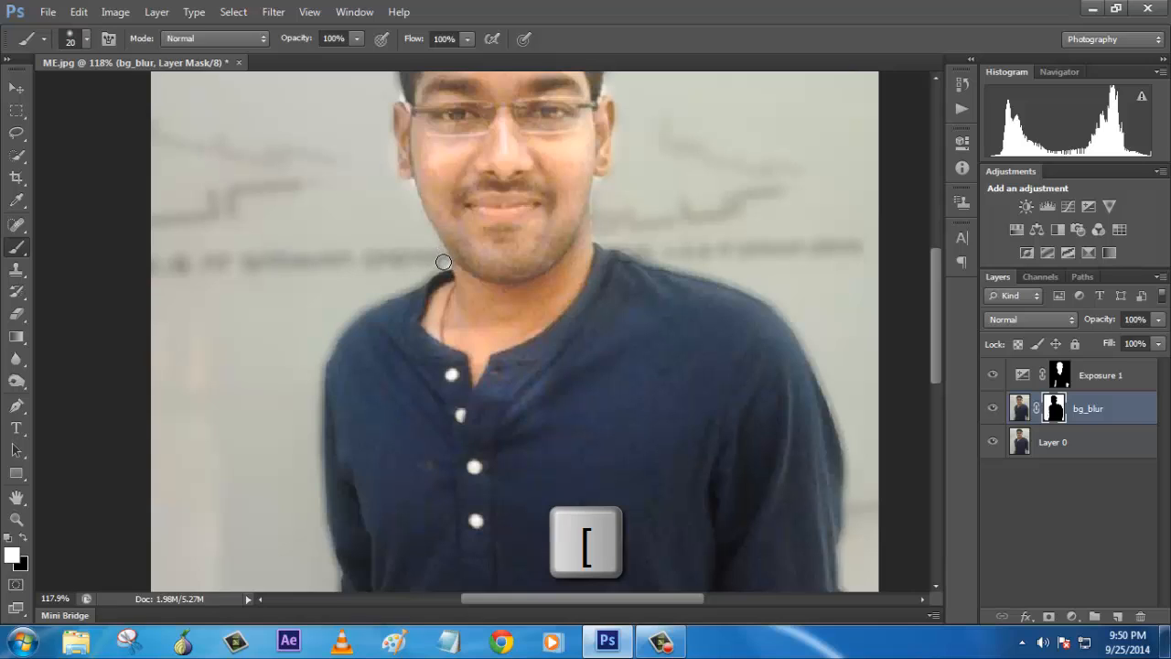
key([)
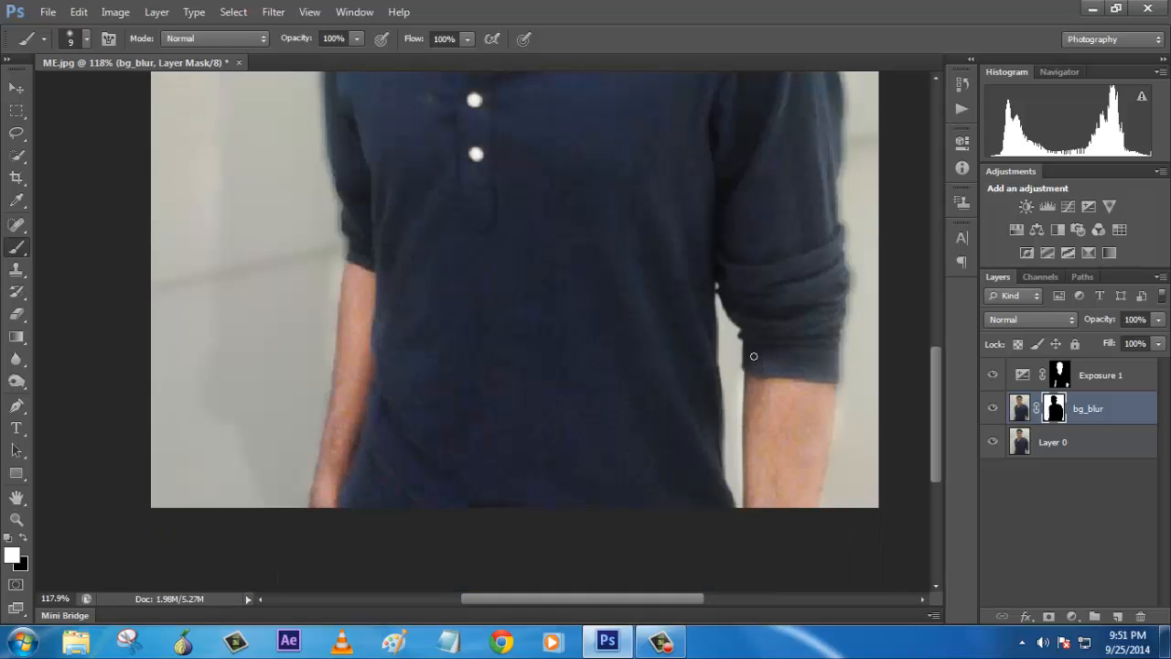
scroll(up, 3)
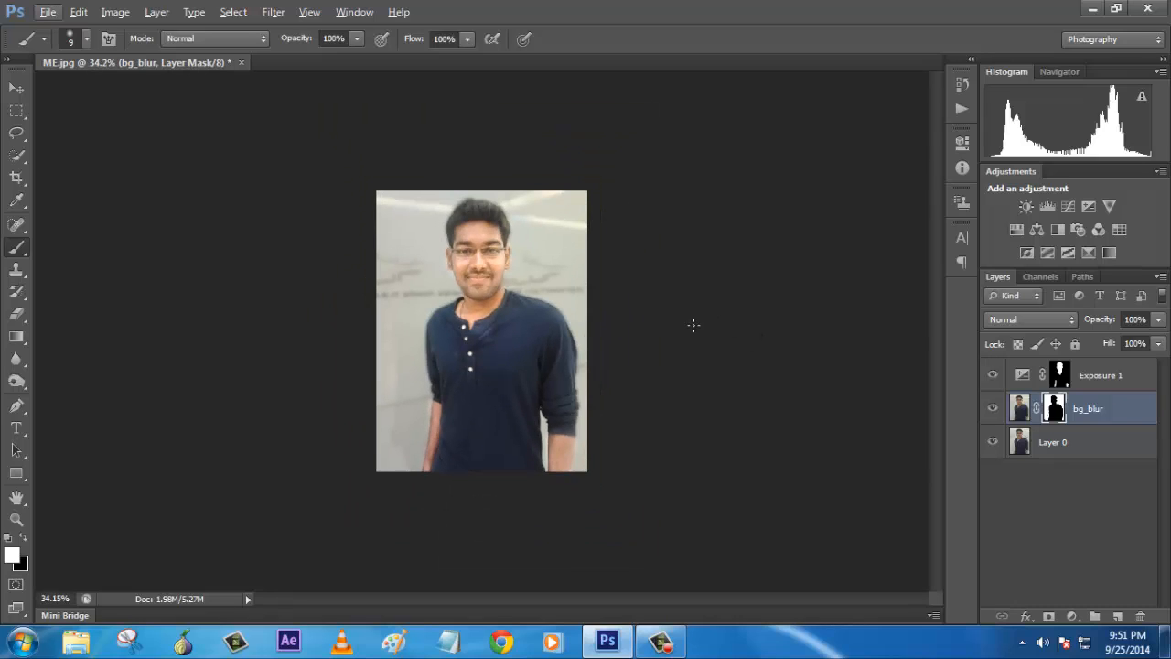
mouse_move(397, 322)
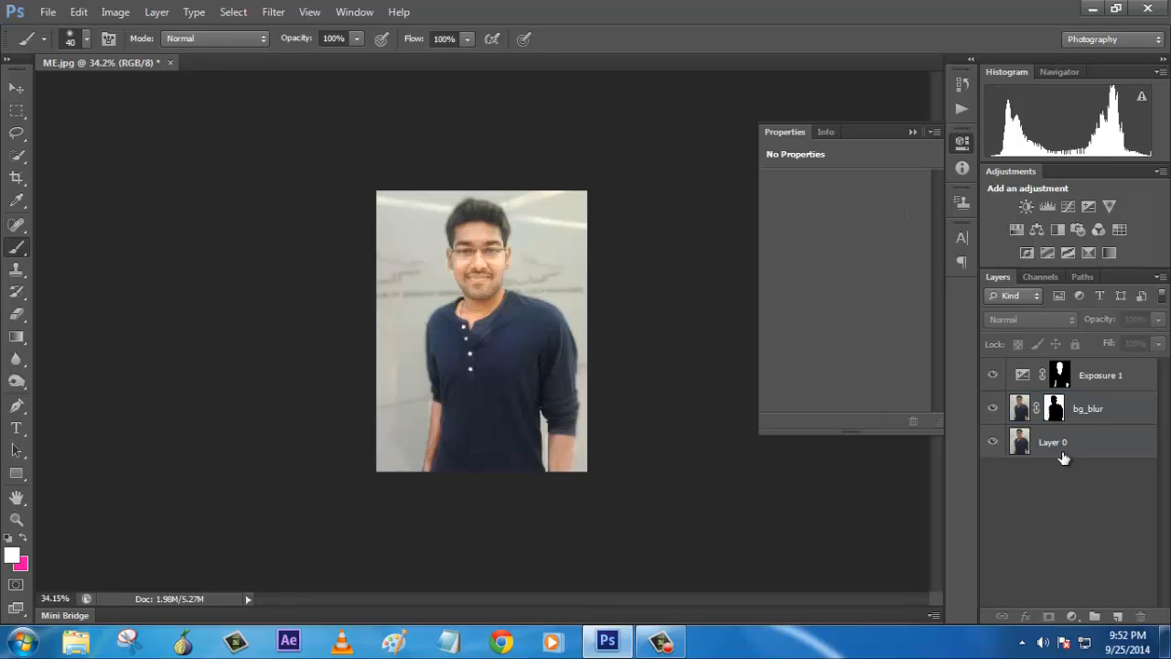
click(1086, 408)
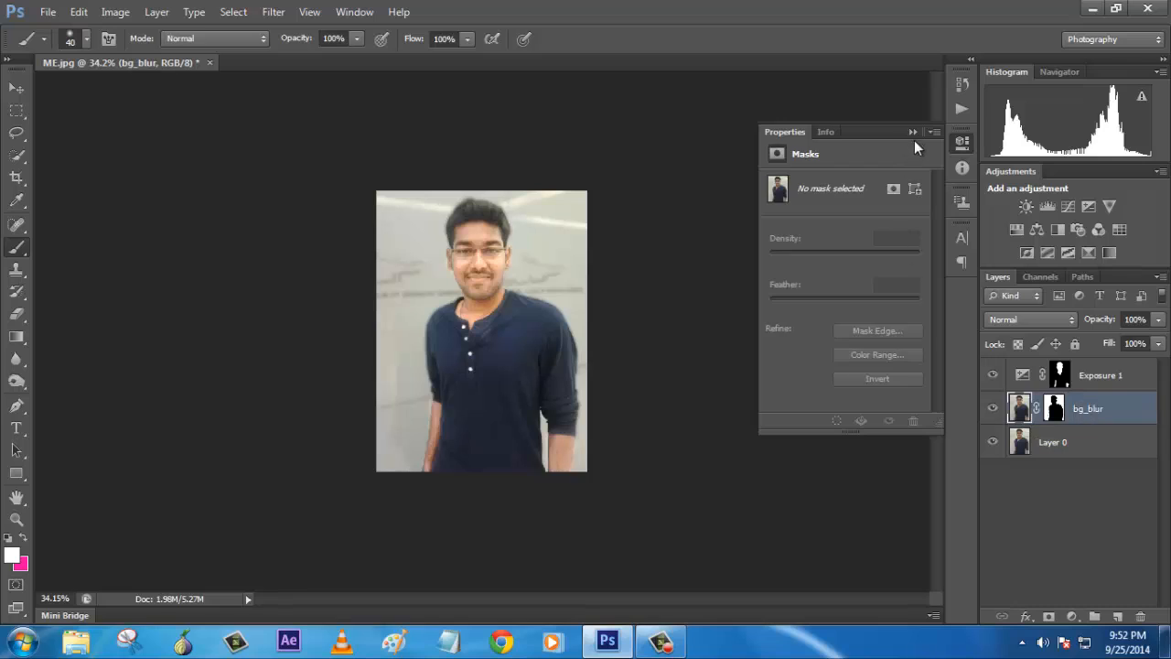
click(911, 132)
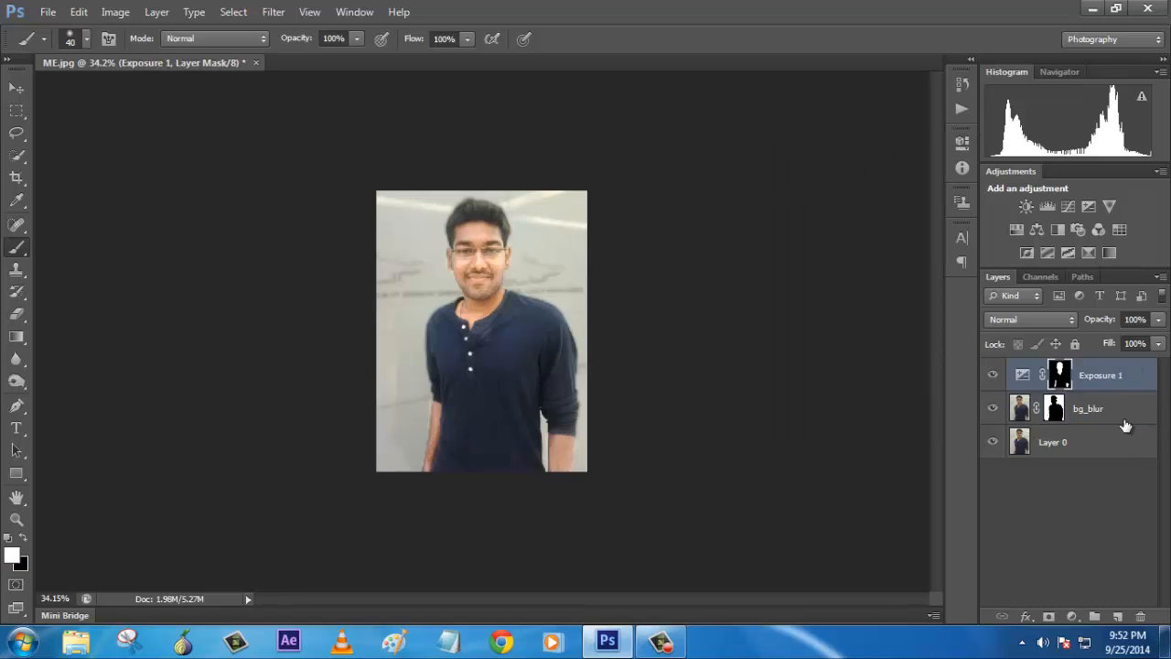
mouse_move(1157, 329)
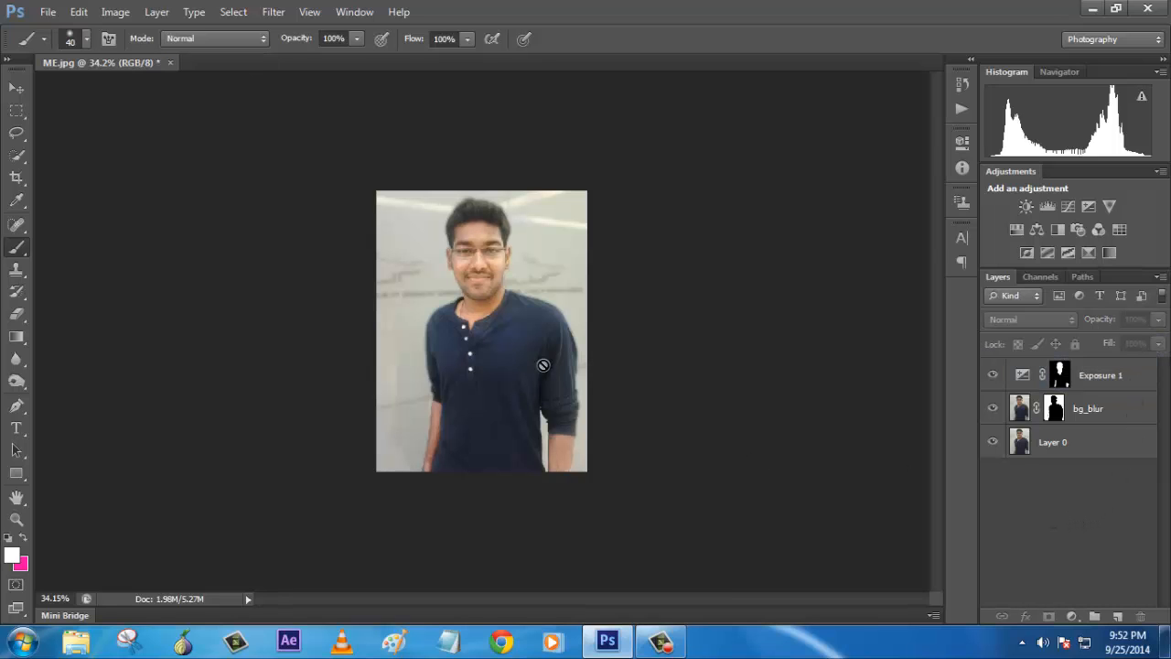
mouse_move(333, 143)
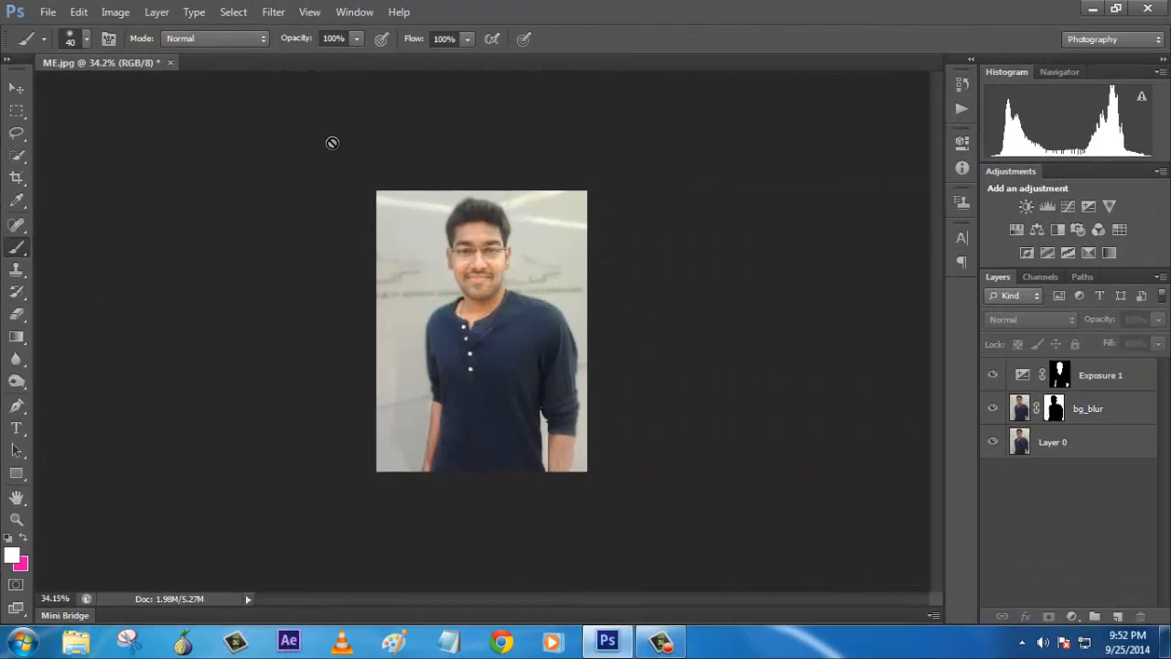
mouse_move(545, 278)
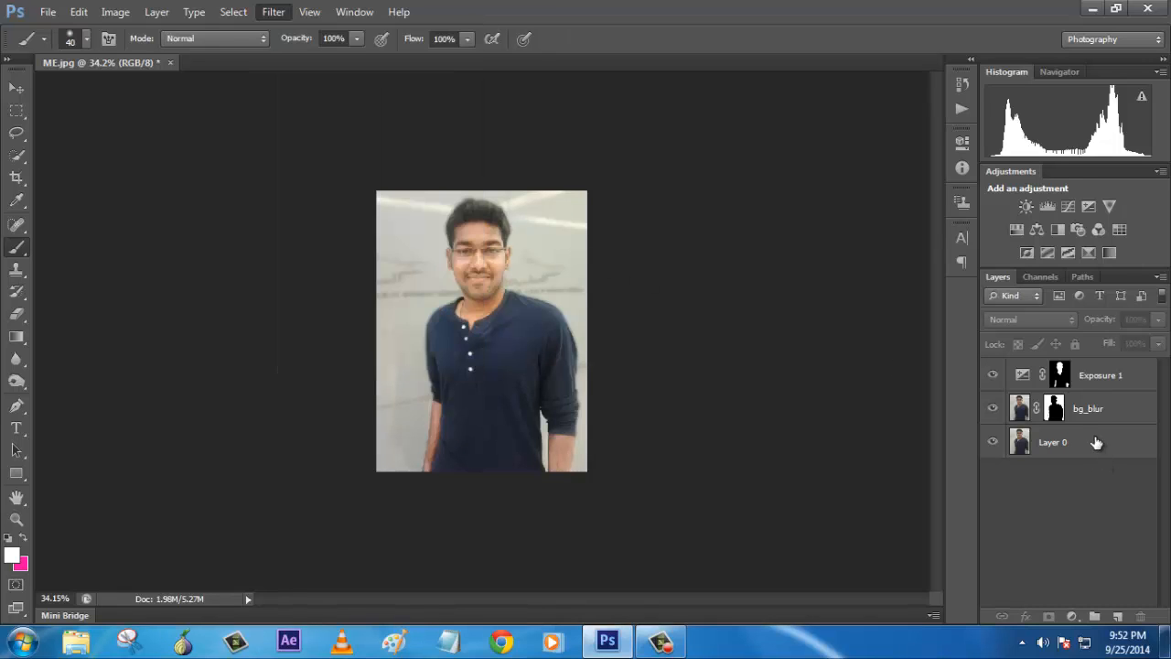
Step: Add a 35mm Prime lens flare at about 139 brightness to Layer 0
click(273, 11)
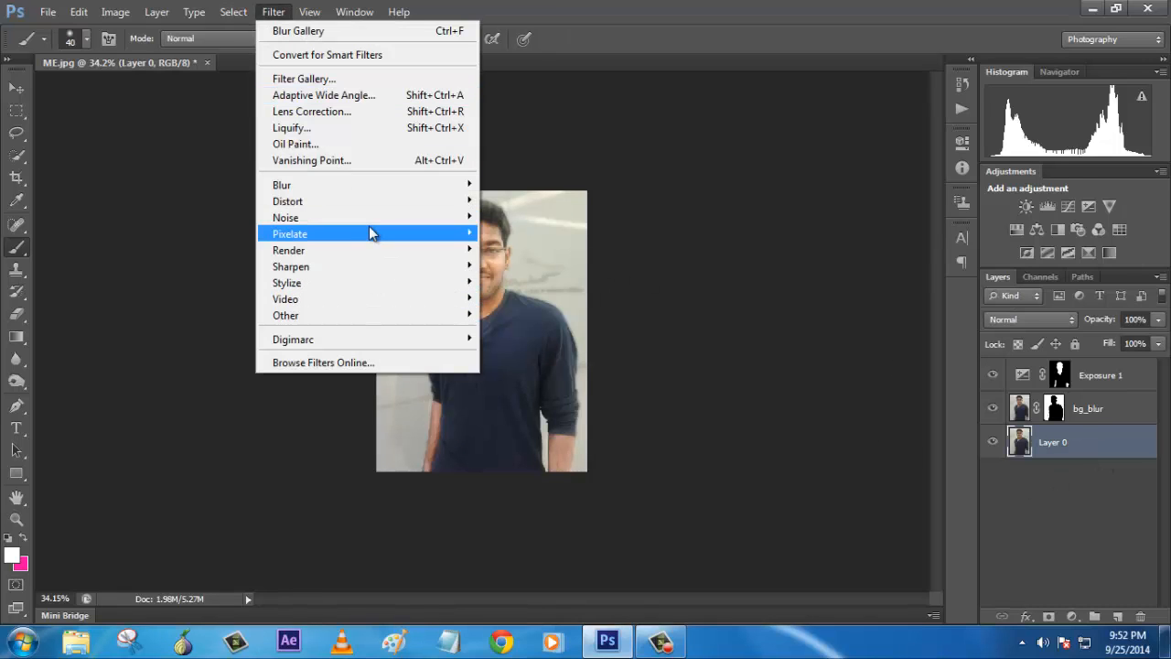
mouse_move(289, 249)
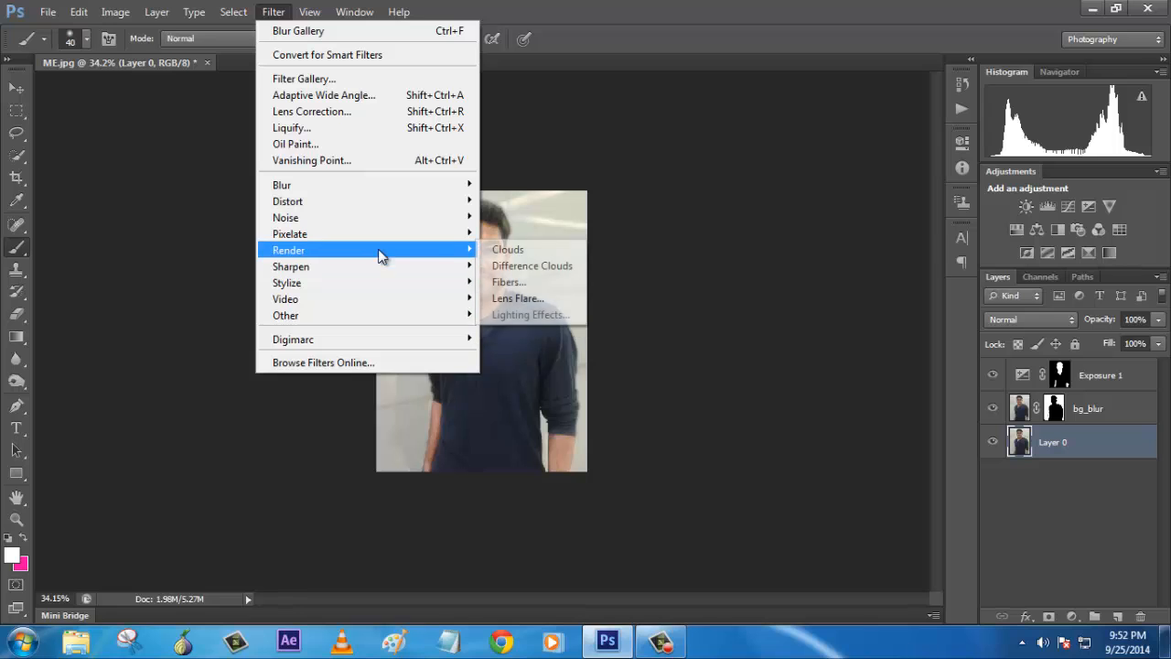
click(518, 298)
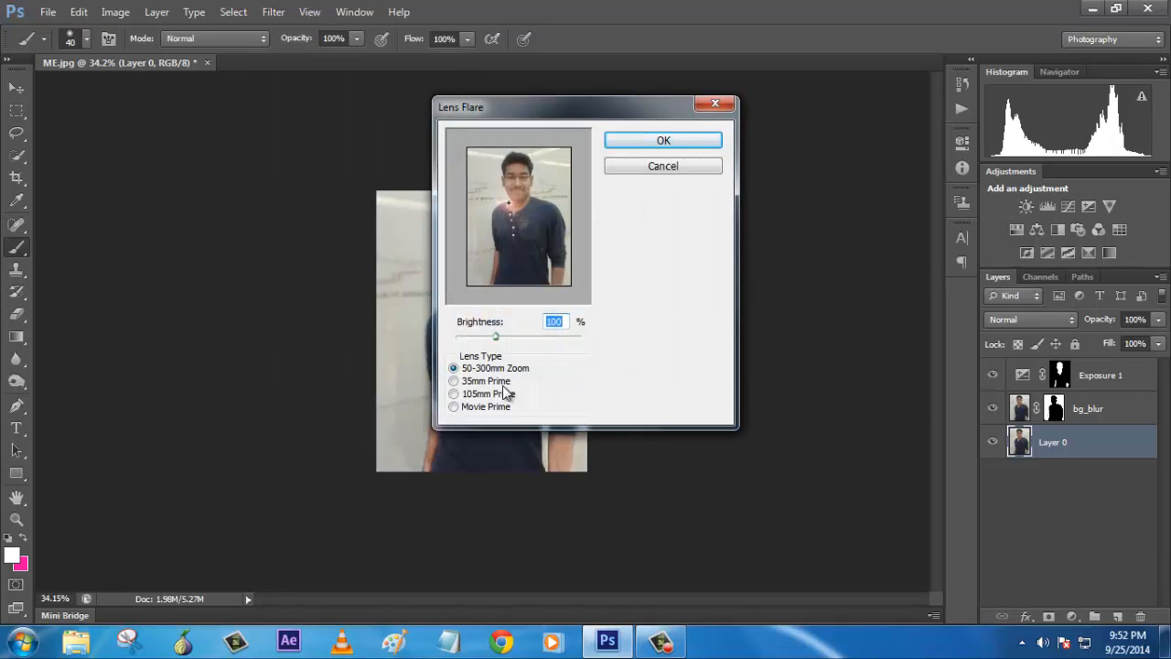
click(453, 381)
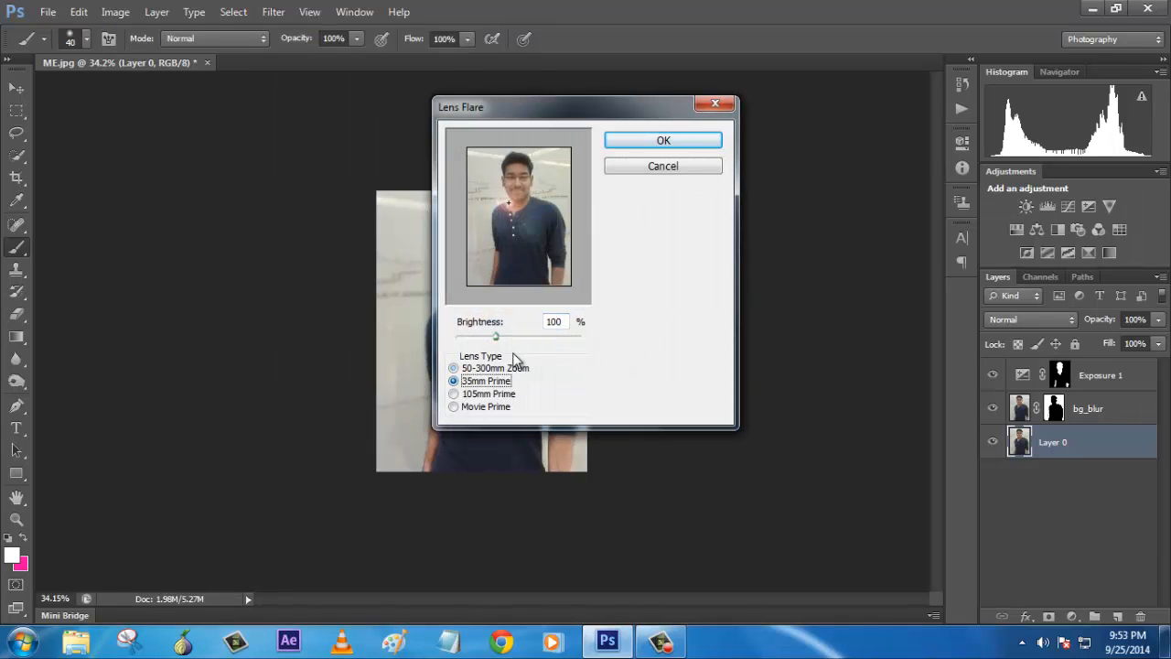
click(478, 173)
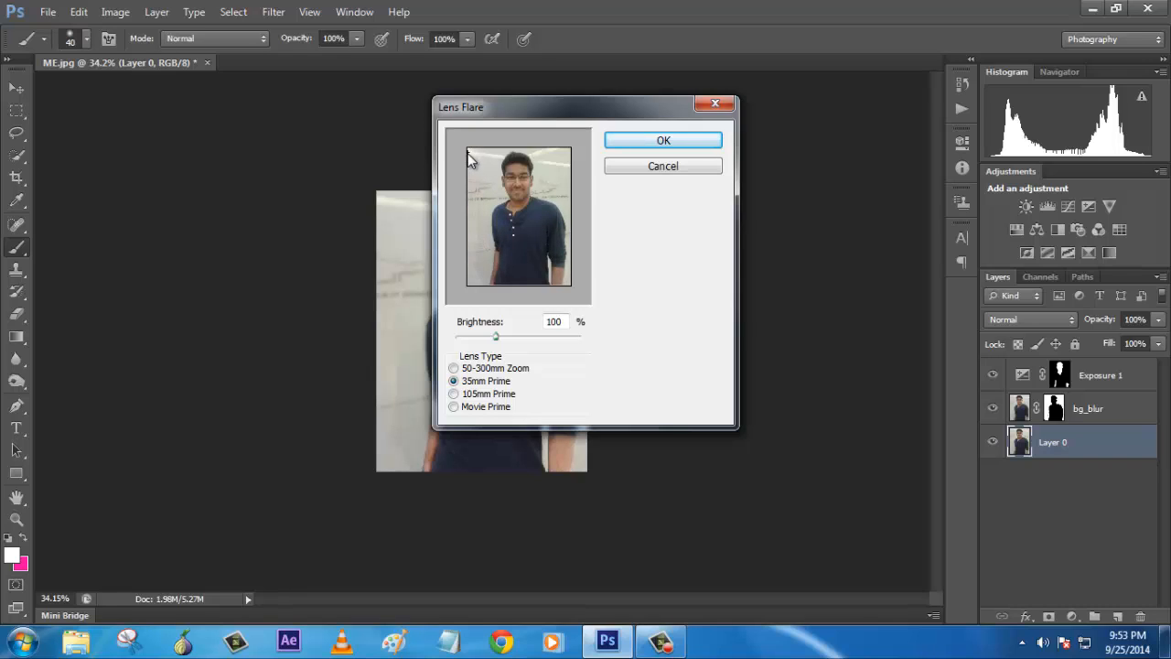
mouse_move(513, 319)
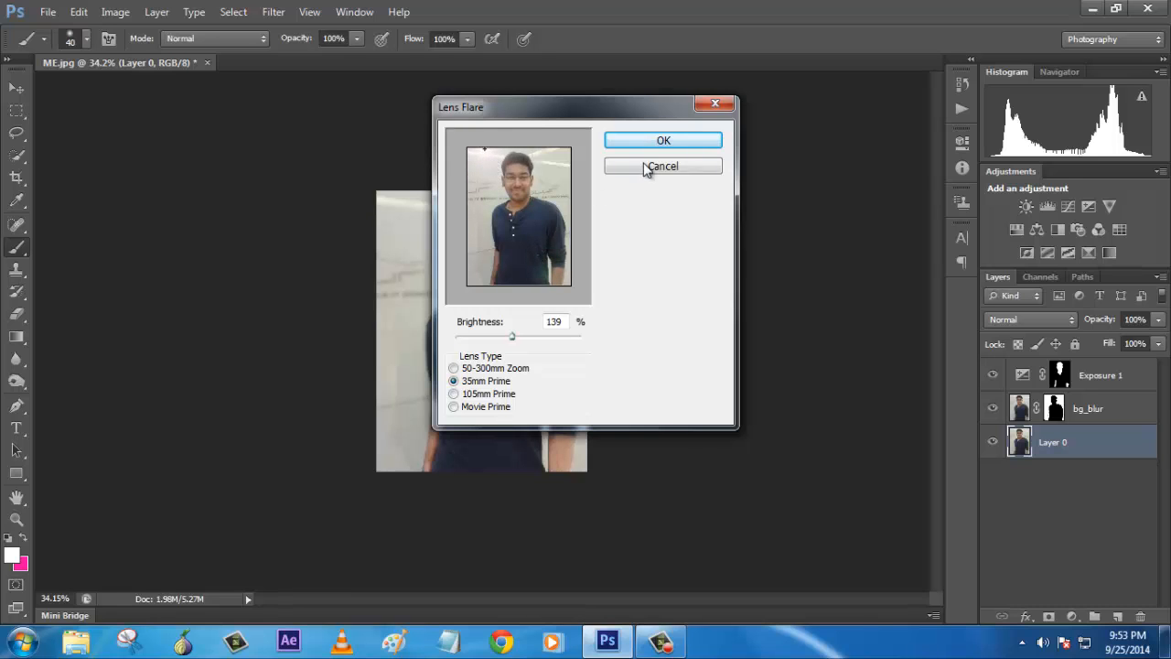
click(663, 165)
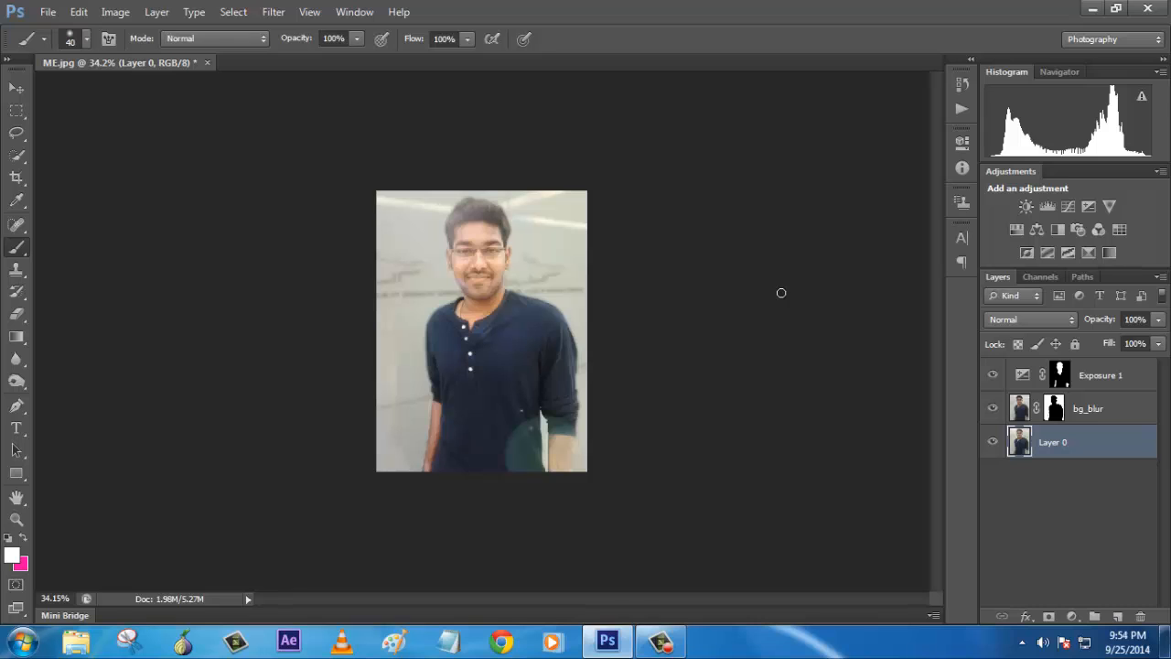
mouse_move(831, 290)
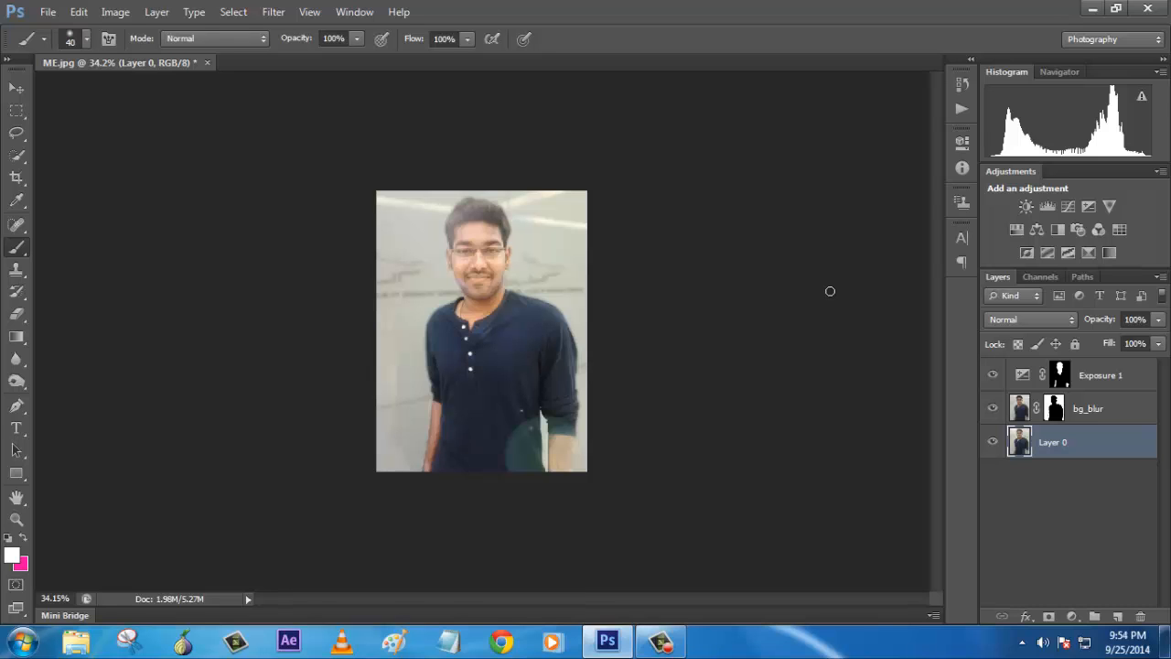